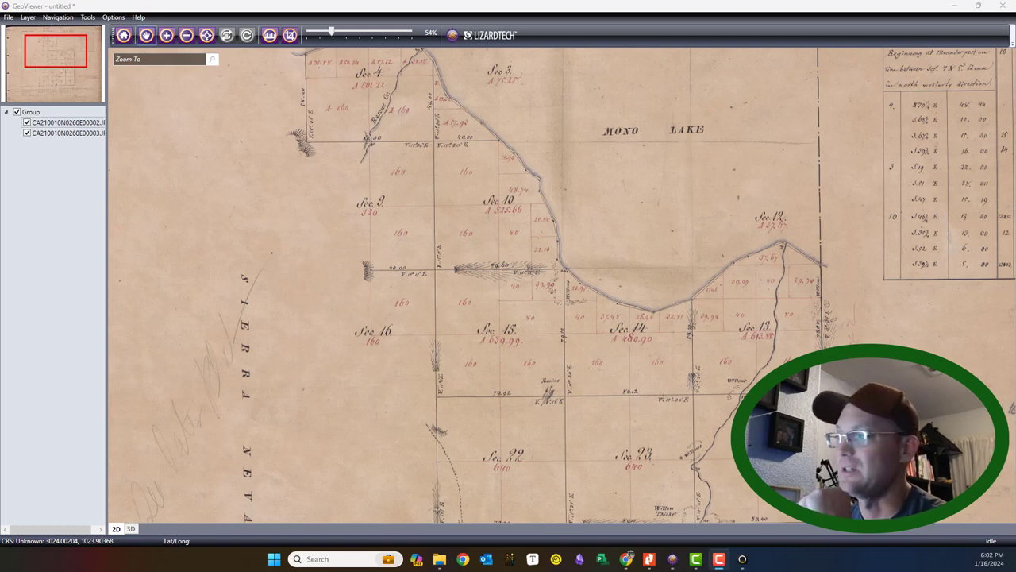
- Zoom GeoViewer out from the Section 10 close-up to the full Township 1 North plat
{"action": "left_click", "coordinate": [512, 211]}
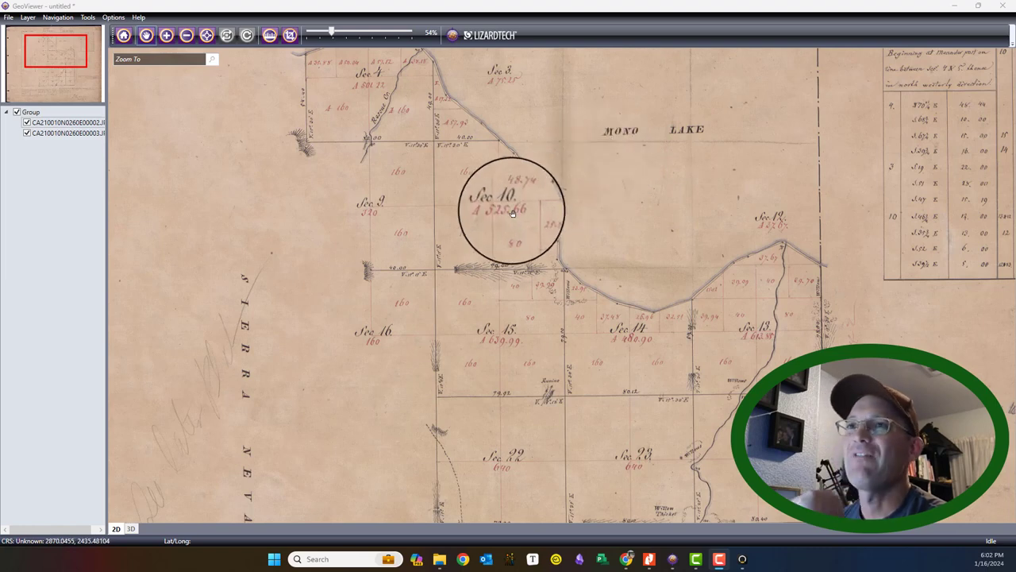
{"action": "mouse_move", "coordinate": [359, 195]}
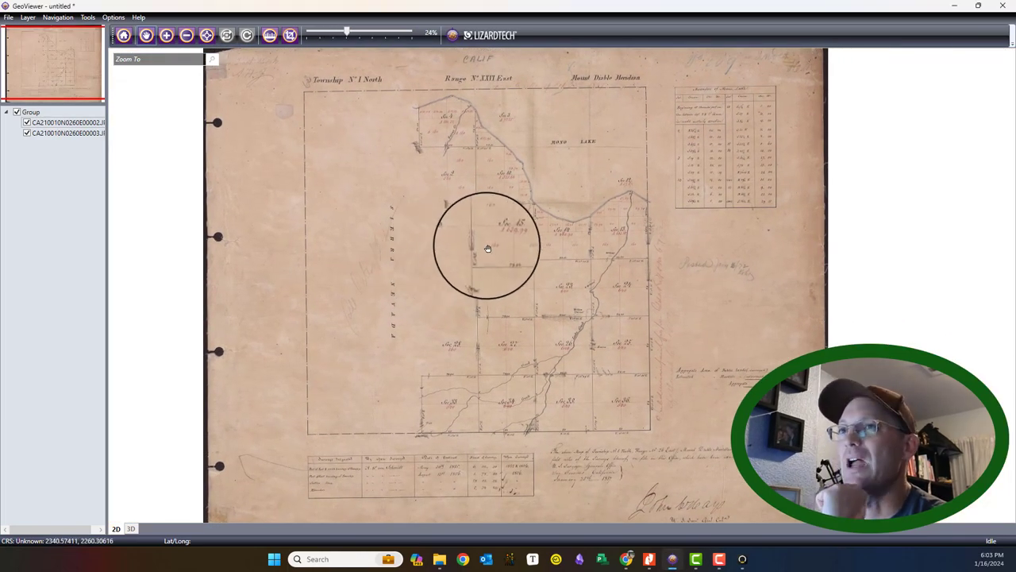
{"action": "left_click_drag", "start_coordinate": [488, 246], "coordinate": [587, 177]}
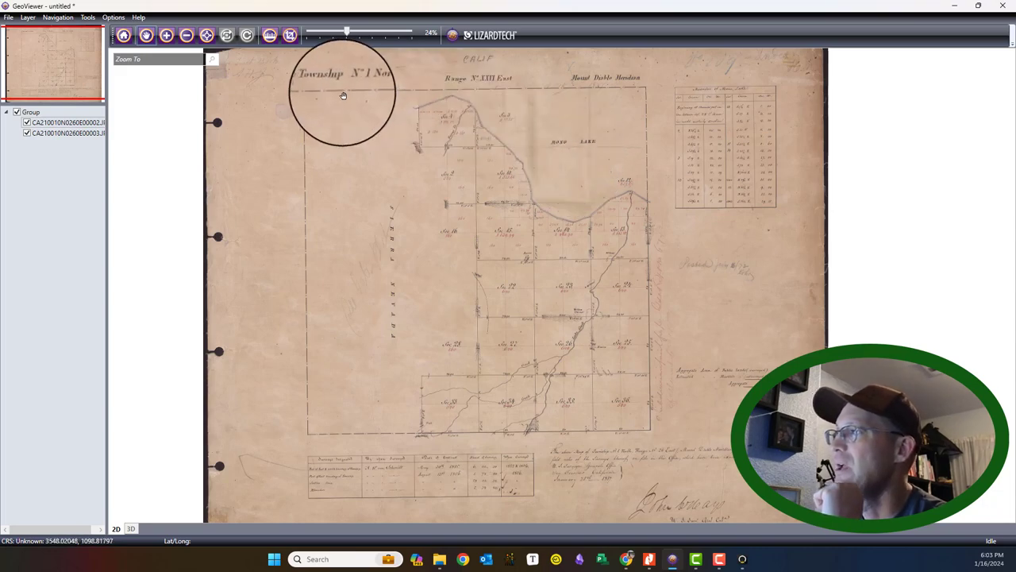
{"action": "mouse_move", "coordinate": [567, 159]}
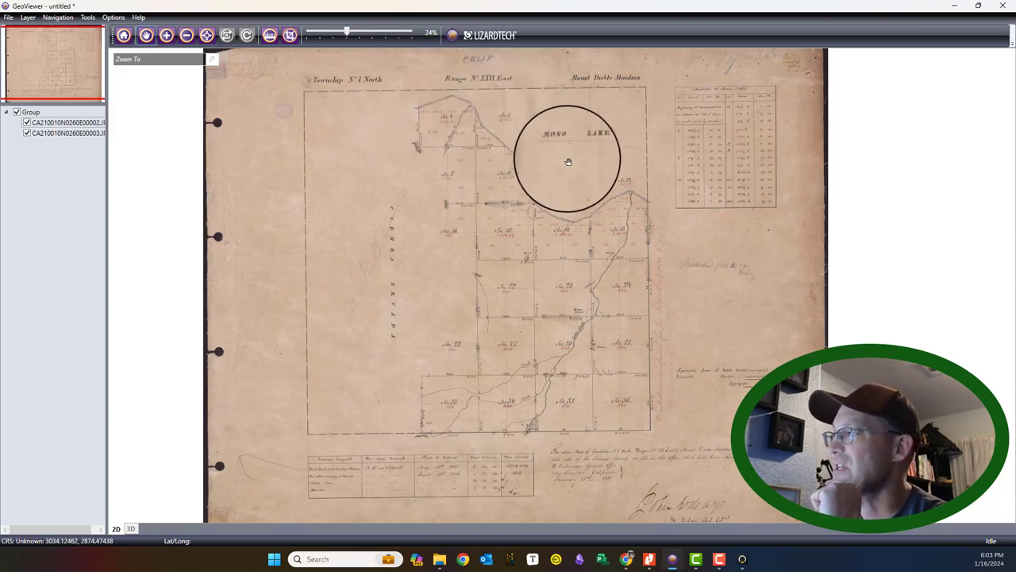
{"action": "scroll", "scroll_direction": "up", "scroll_amount": 3}
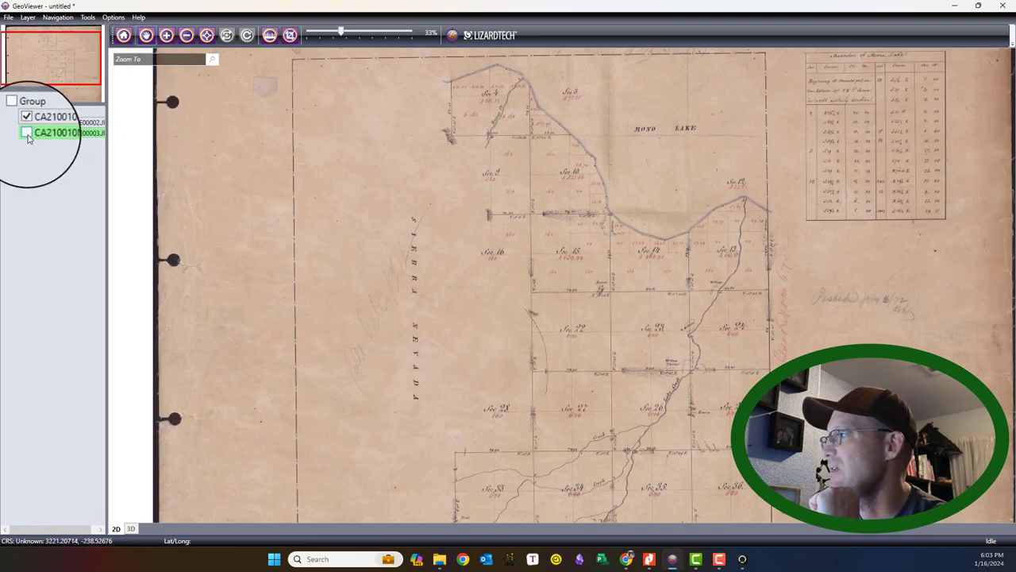
- Toggle the older plat layer off, on, then off to compare it with the later R26E plat
{"action": "left_click", "coordinate": [27, 132]}
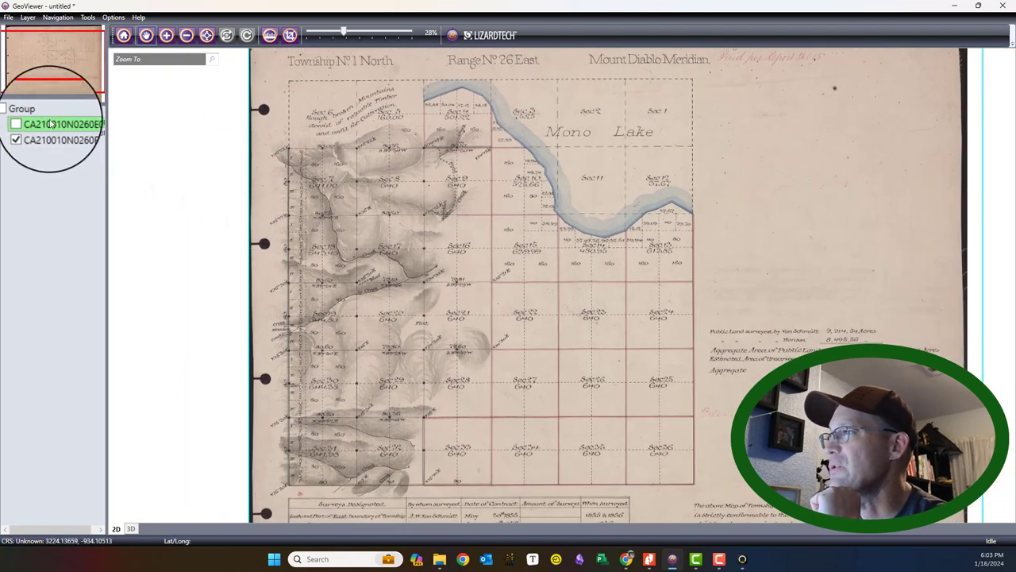
{"action": "left_click", "coordinate": [27, 122]}
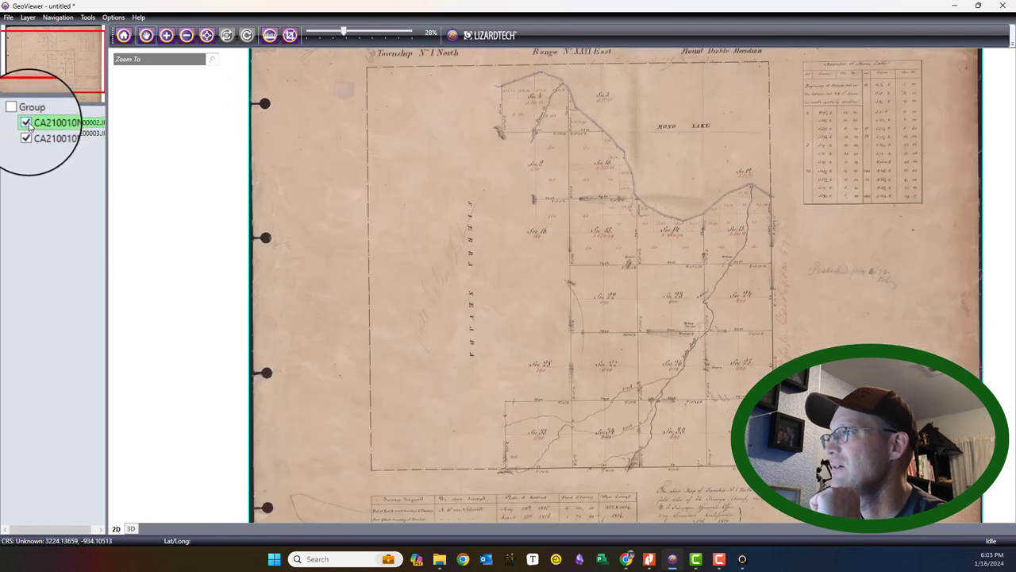
{"action": "left_click", "coordinate": [26, 132]}
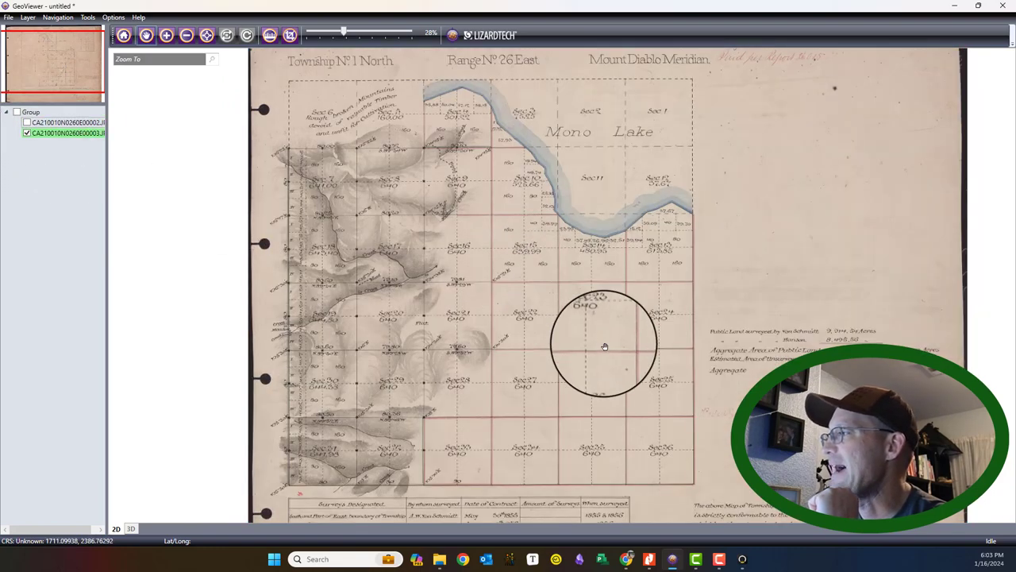
{"action": "mouse_move", "coordinate": [301, 117]}
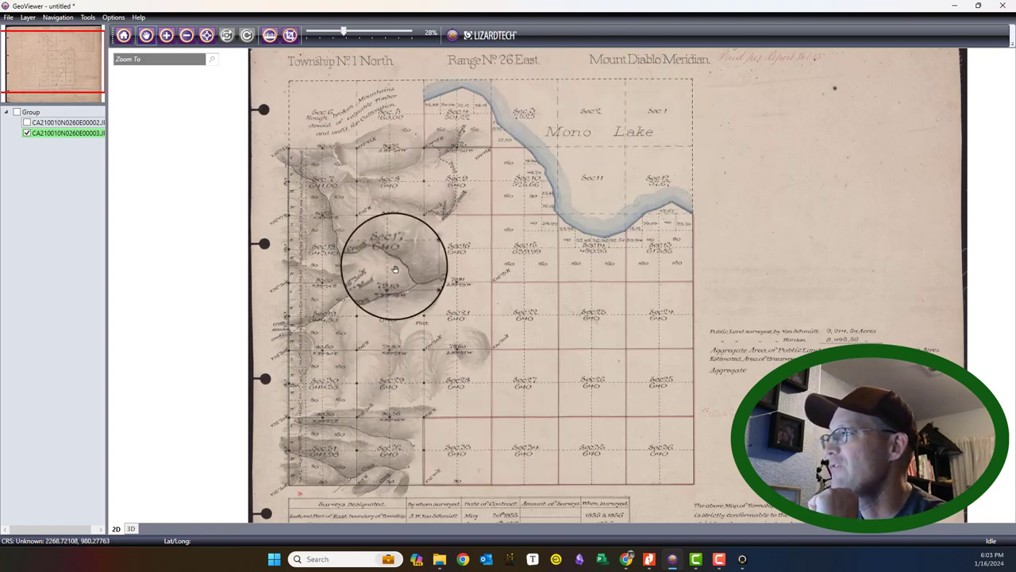
{"action": "mouse_move", "coordinate": [556, 242]}
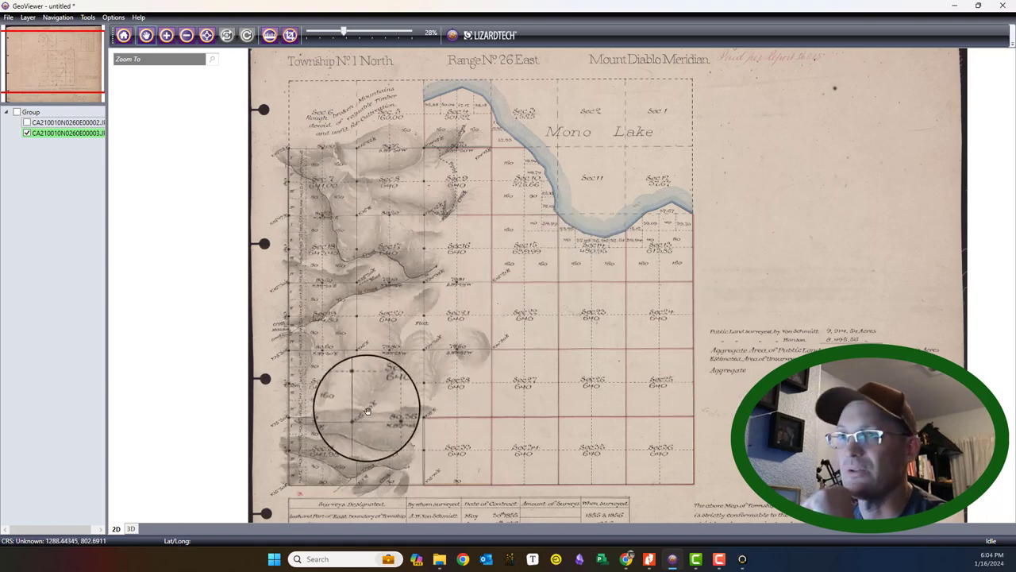
{"action": "mouse_move", "coordinate": [554, 347]}
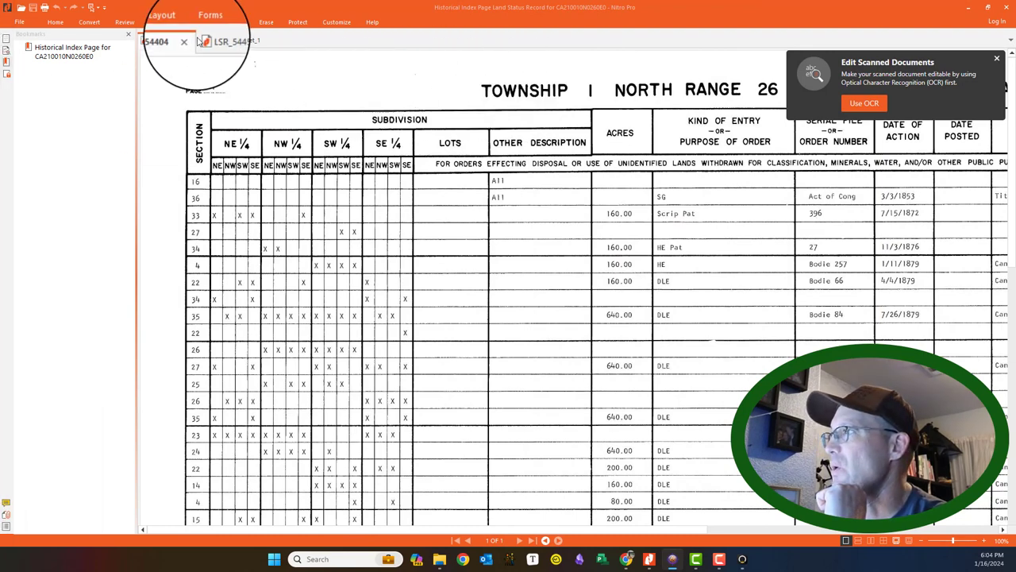
- View the LSR_54404 index record, briefly visit Chrome, then open the LSR_54450_Sheet_1 master title plat
{"action": "left_click", "coordinate": [217, 40]}
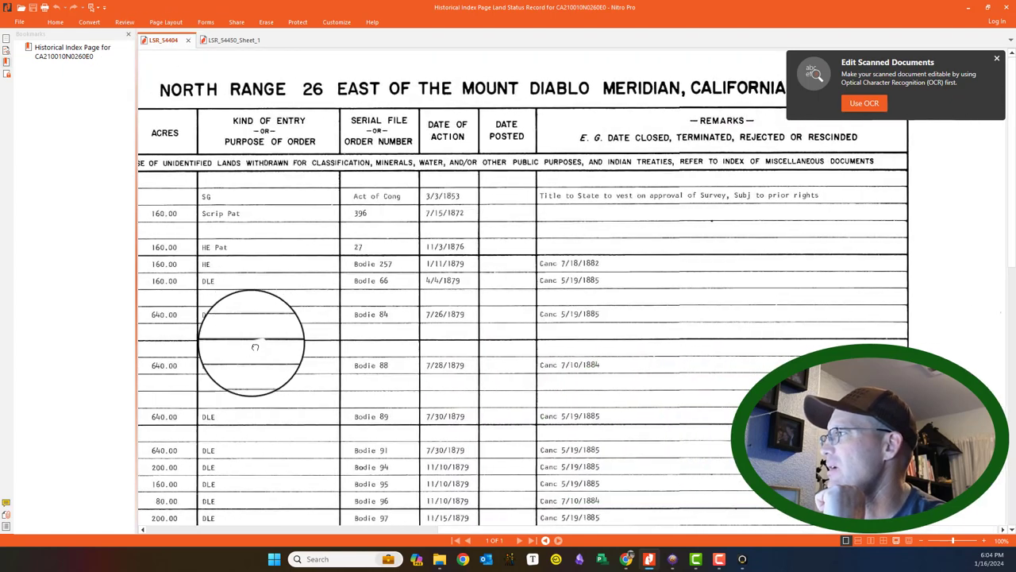
{"action": "scroll", "scroll_direction": "left", "scroll_amount": 3}
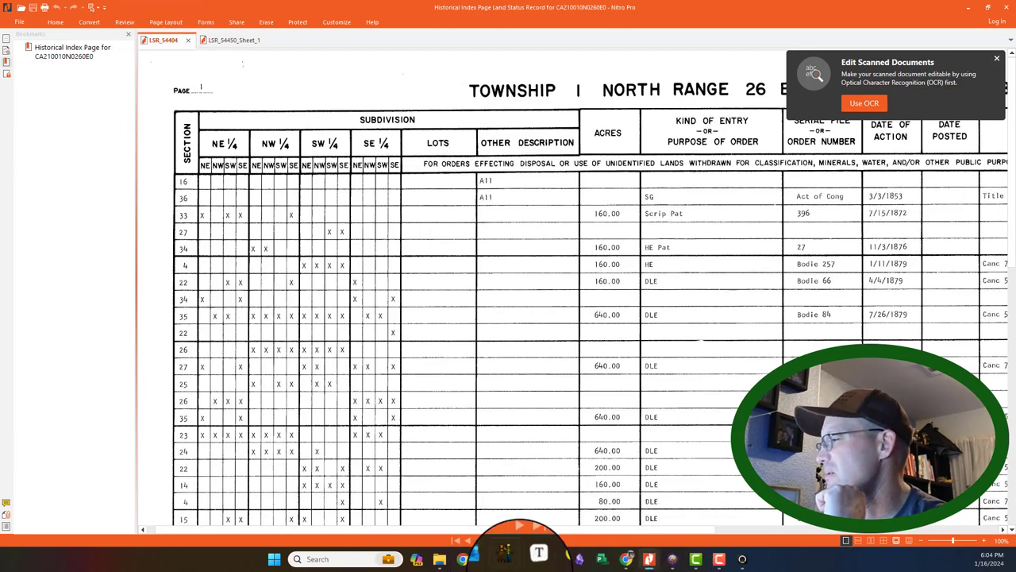
{"action": "left_click", "coordinate": [630, 558]}
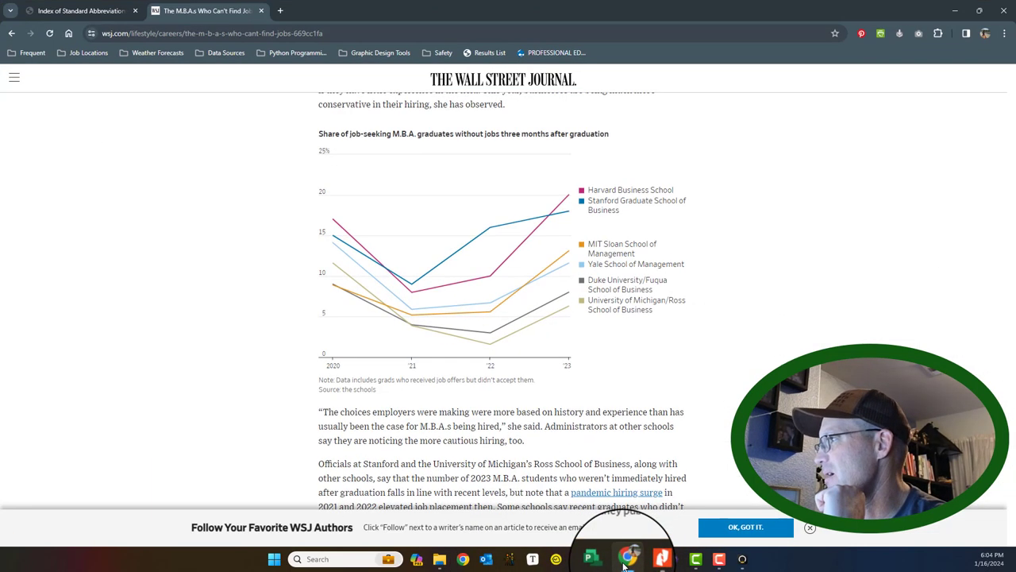
{"action": "left_click", "coordinate": [627, 559]}
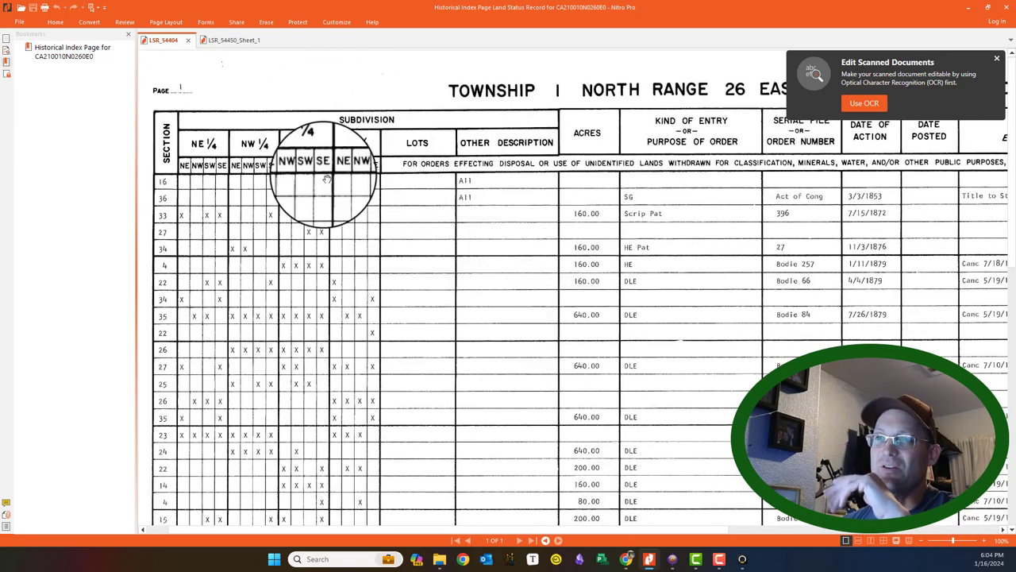
{"action": "mouse_move", "coordinate": [174, 68]}
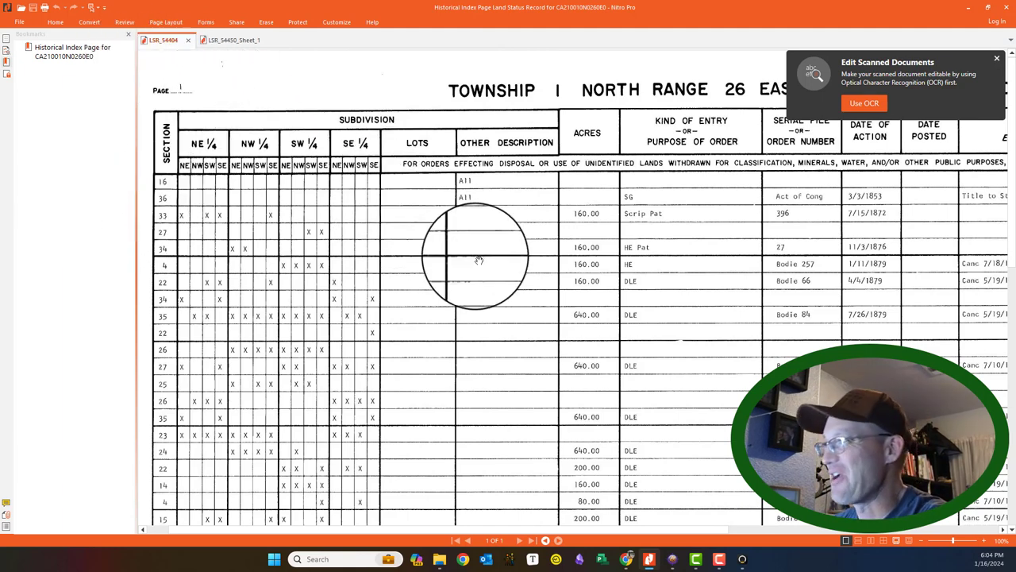
{"action": "left_click", "coordinate": [159, 41]}
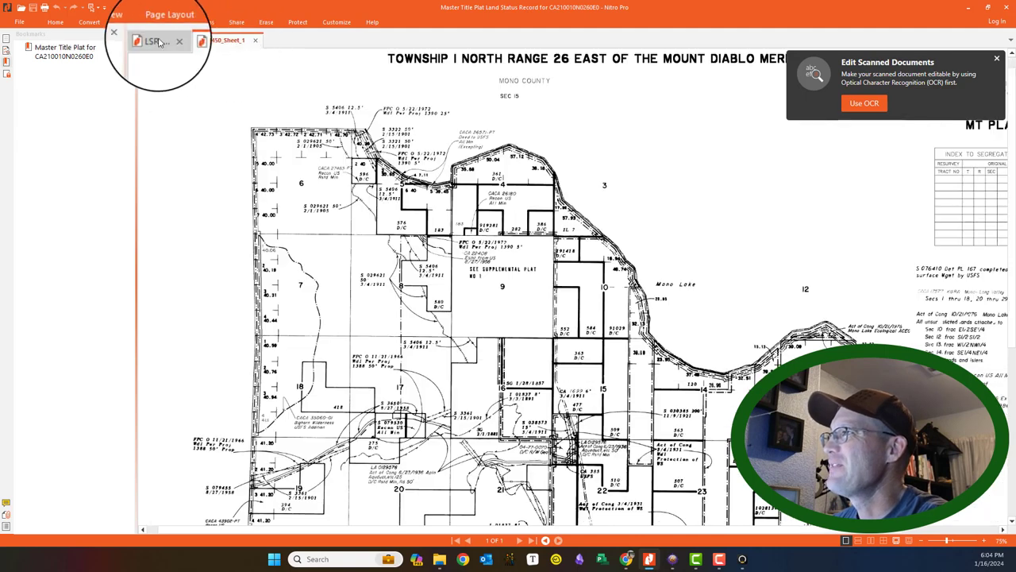
- Switch from LSR_54404 back to LSR_54450_Sheet_1 and scroll to Sections 9–10 by Mono Lake
{"action": "left_click", "coordinate": [155, 41]}
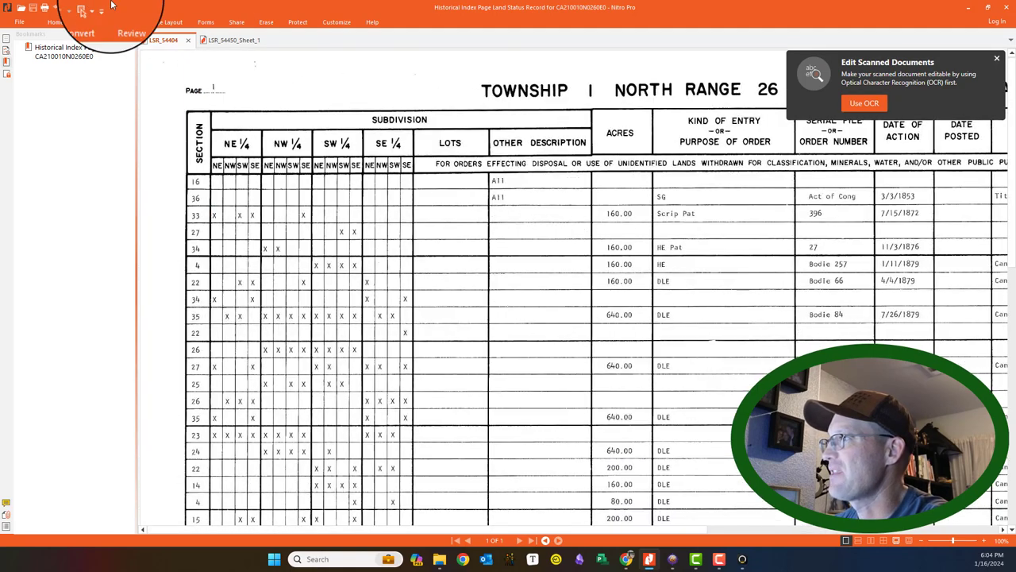
{"action": "left_click", "coordinate": [218, 40]}
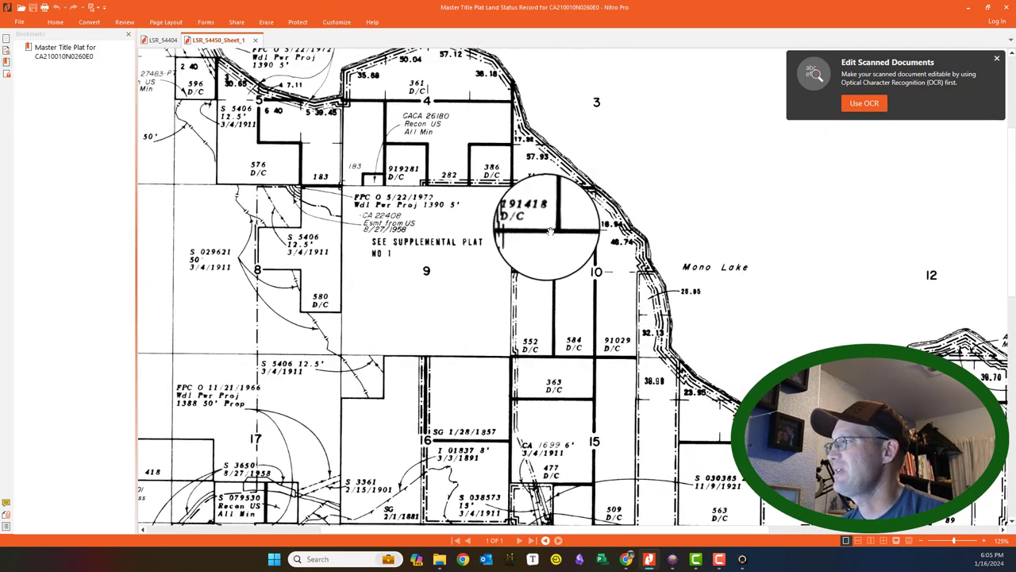
{"action": "mouse_move", "coordinate": [602, 326]}
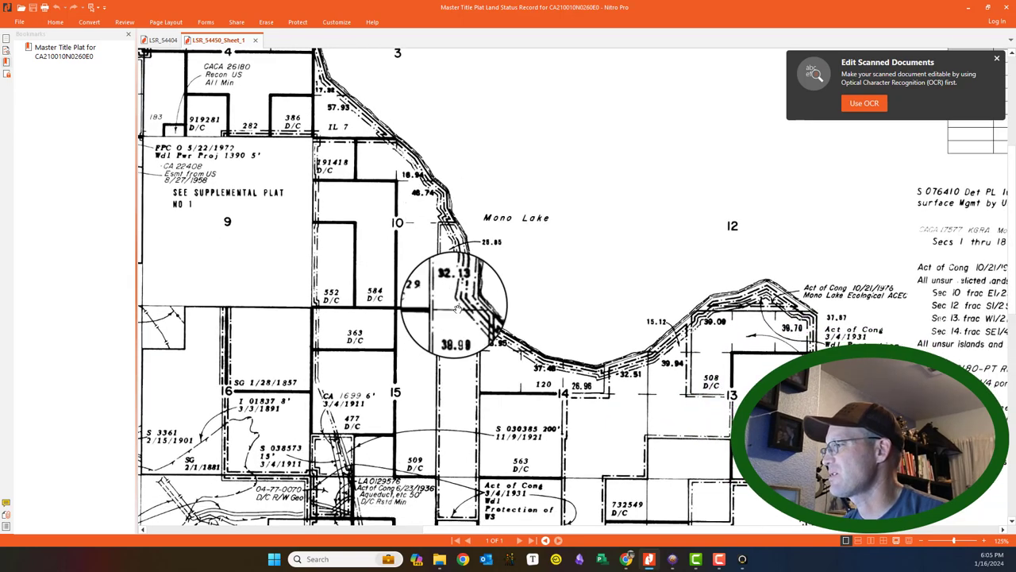
{"action": "scroll", "scroll_direction": "down", "scroll_amount": 3}
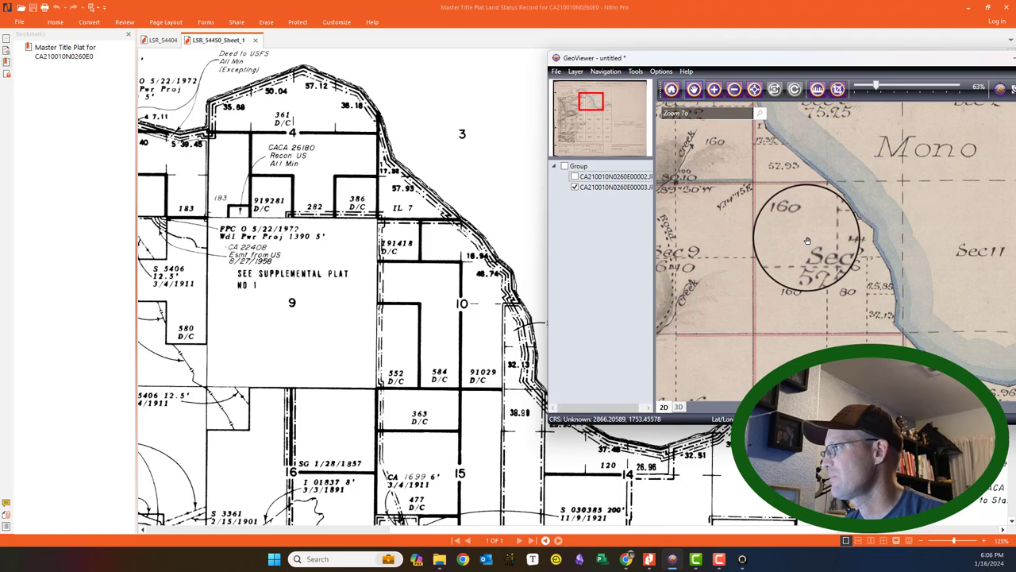
- Reposition the GeoViewer window beside the master title plat, showing Section 10's shoreline acreages
{"action": "left_click_drag", "start_coordinate": [807, 241], "coordinate": [796, 312]}
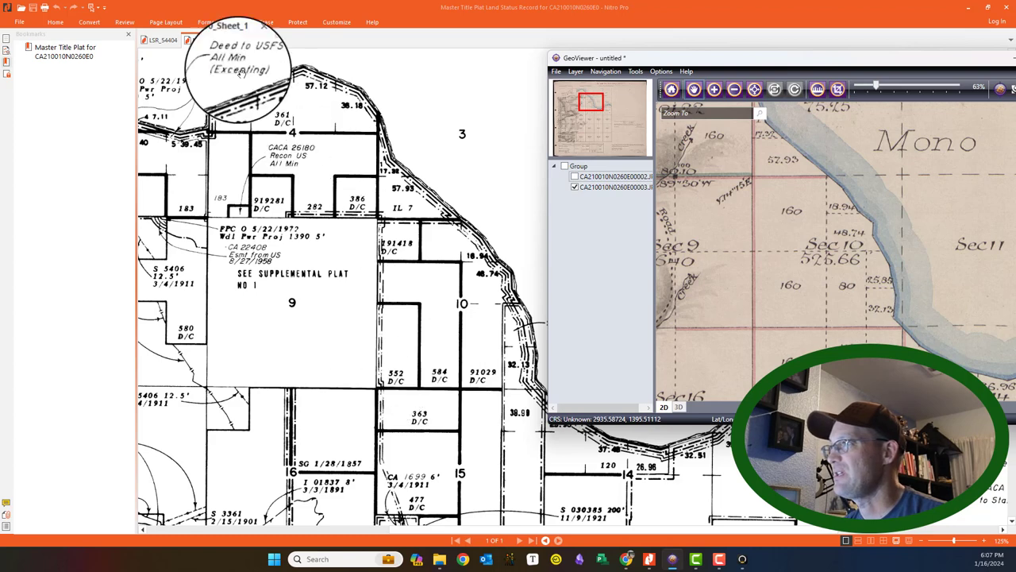
{"action": "mouse_move", "coordinate": [410, 373]}
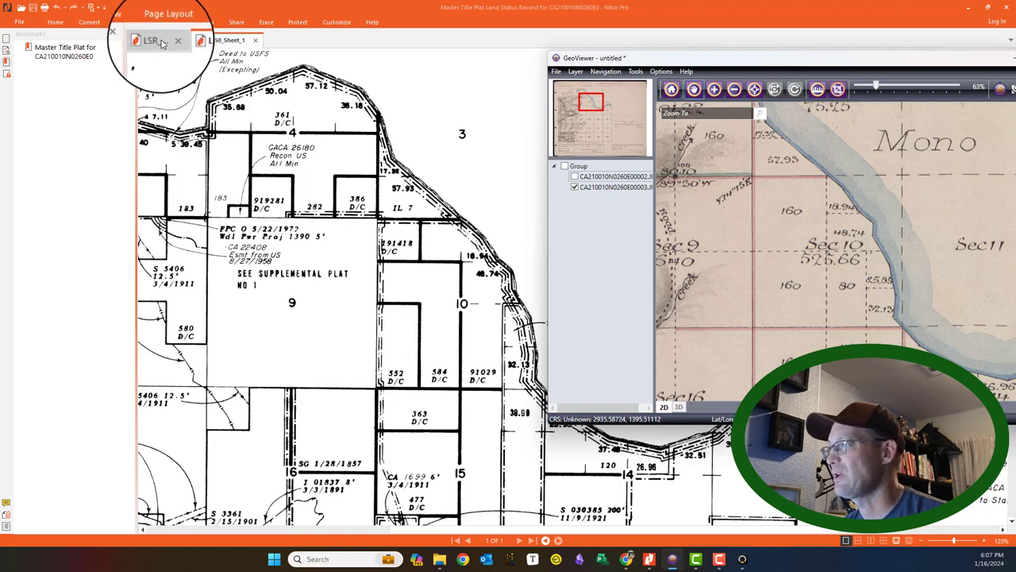
{"action": "left_click", "coordinate": [159, 40]}
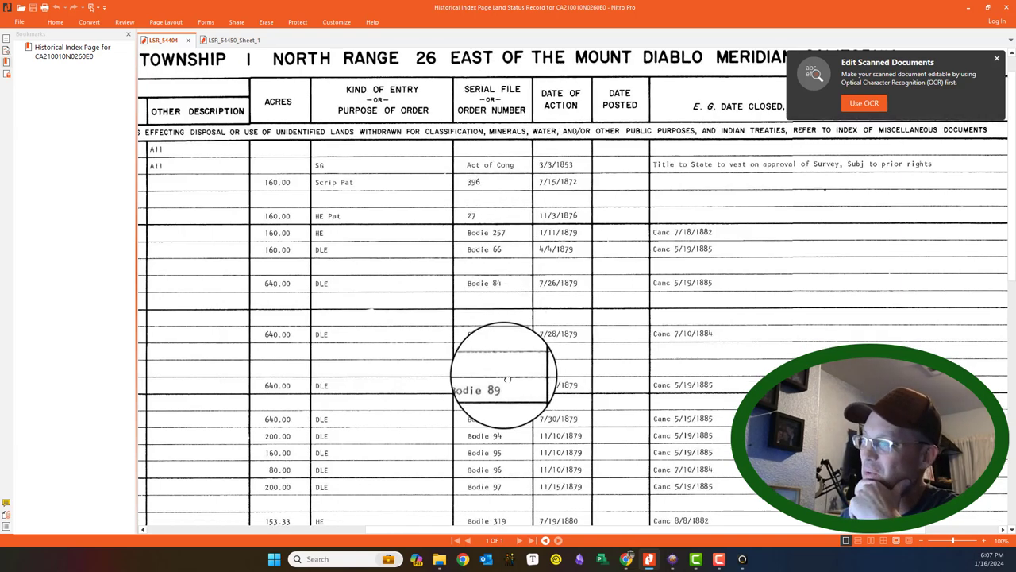
{"action": "scroll", "scroll_direction": "down", "scroll_amount": 3}
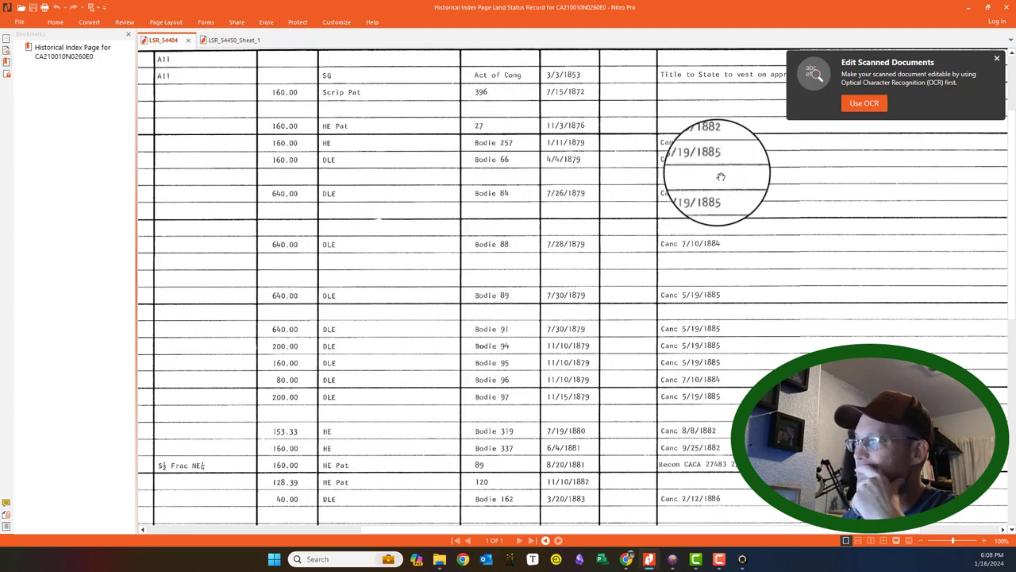
{"action": "scroll", "scroll_direction": "down", "scroll_amount": 3}
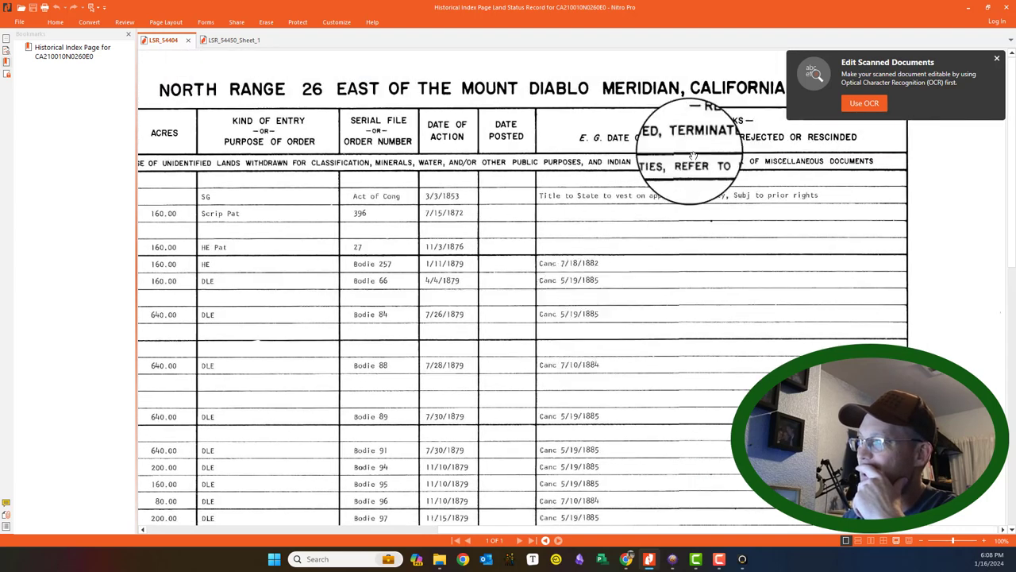
{"action": "scroll", "scroll_direction": "down", "scroll_amount": 3}
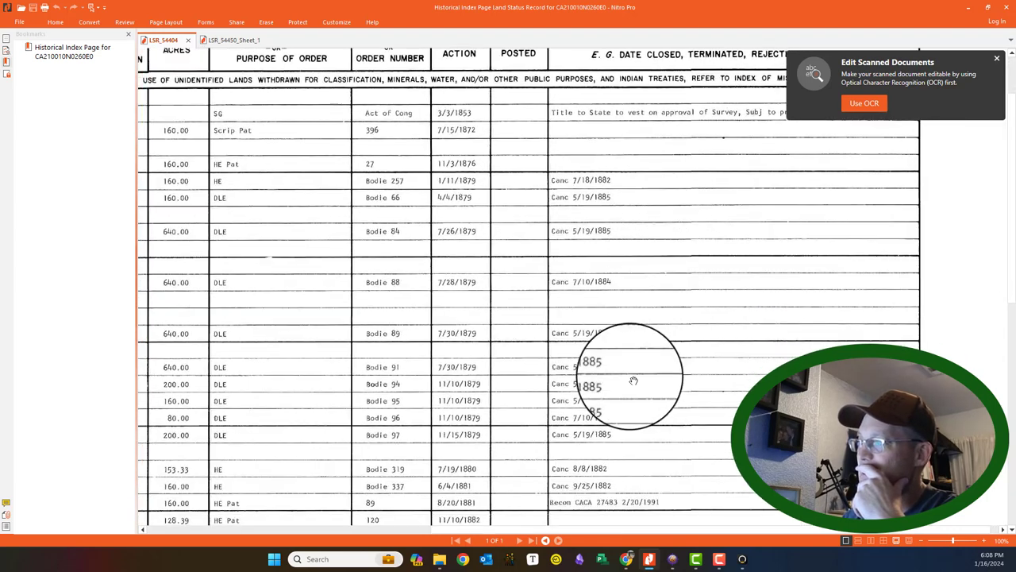
{"action": "scroll", "scroll_direction": "down", "scroll_amount": 3}
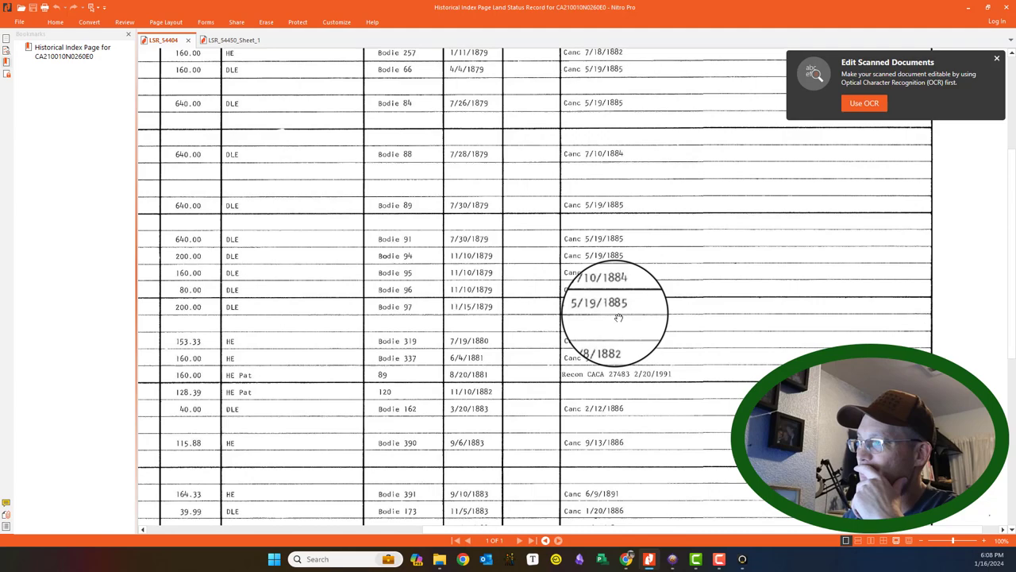
{"action": "scroll", "scroll_direction": "down", "scroll_amount": 3}
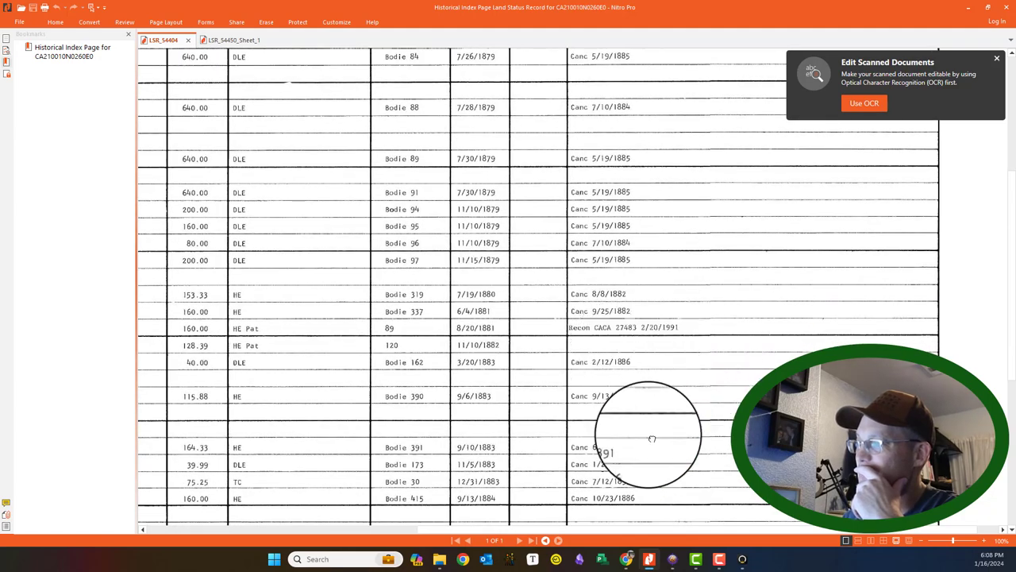
{"action": "scroll", "scroll_direction": "down", "scroll_amount": 3}
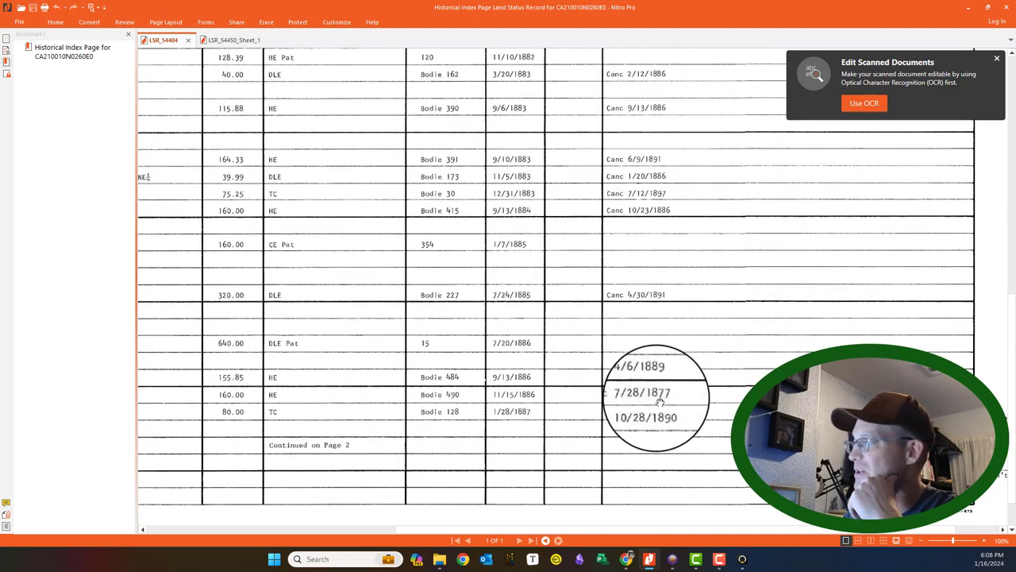
{"action": "scroll", "scroll_direction": "down", "scroll_amount": 3}
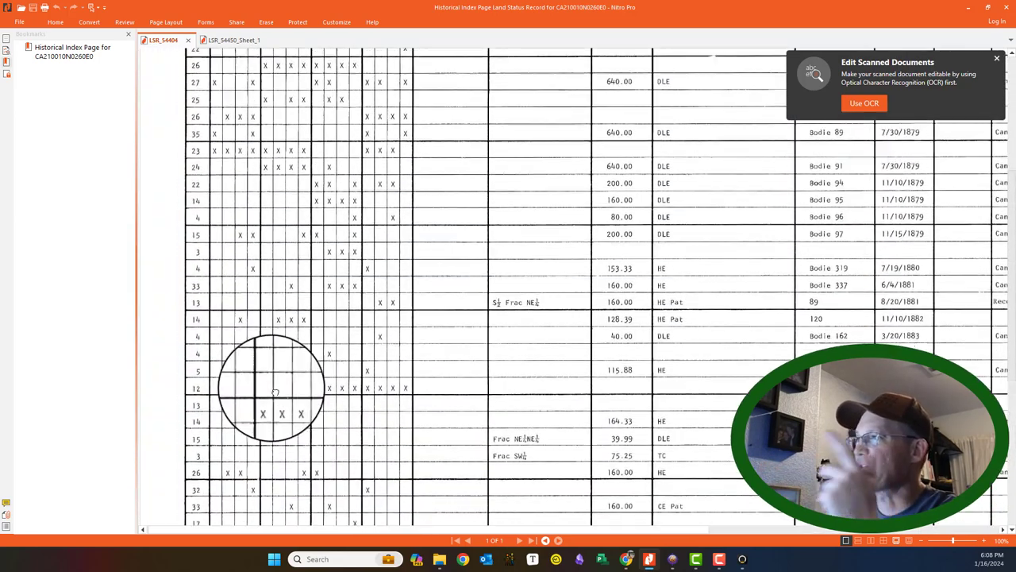
{"action": "scroll", "scroll_direction": "up", "scroll_amount": 3}
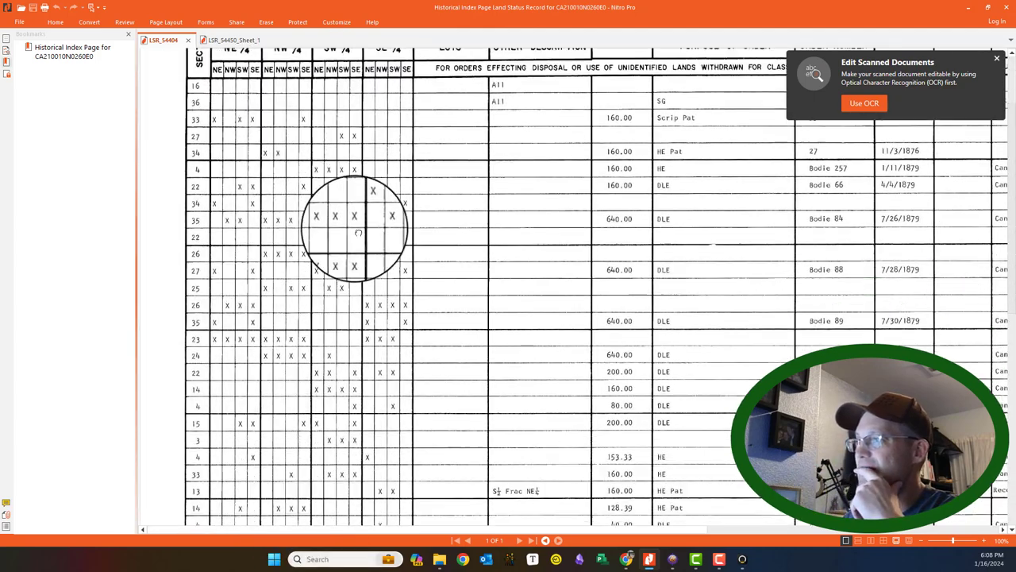
{"action": "scroll", "scroll_direction": "down", "scroll_amount": 3}
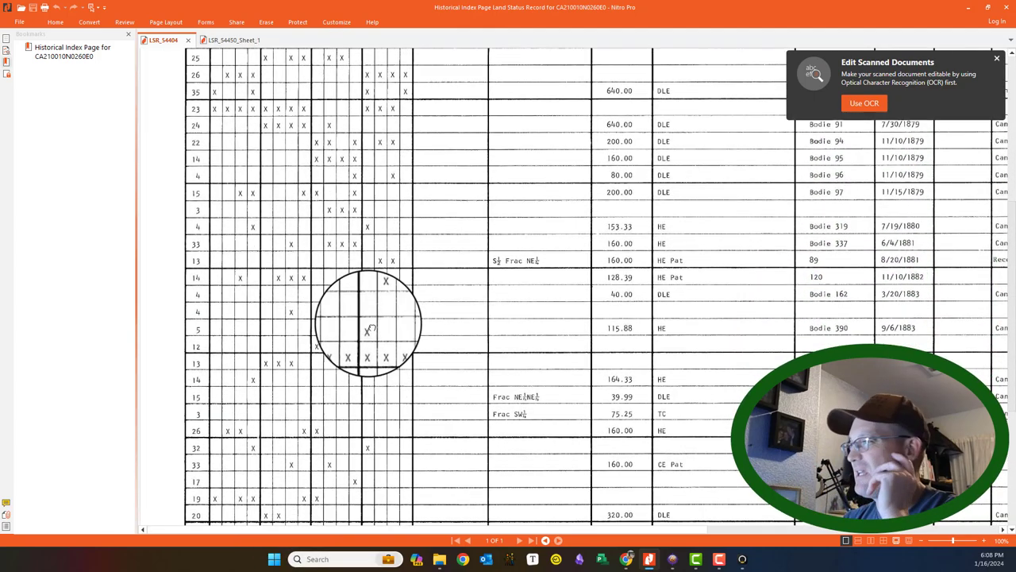
{"action": "scroll", "scroll_direction": "down", "scroll_amount": 3}
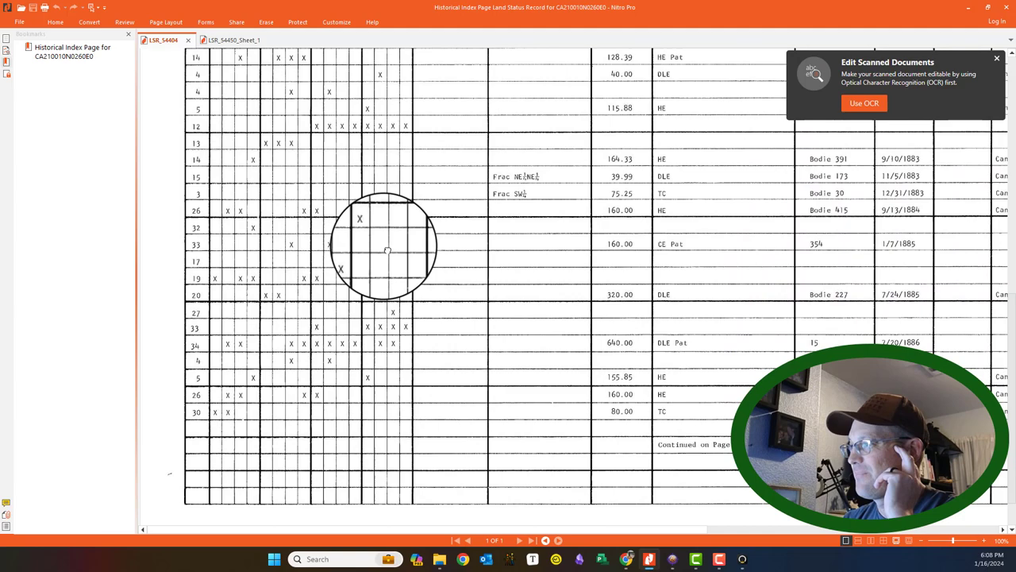
{"action": "scroll", "scroll_direction": "up", "scroll_amount": 3}
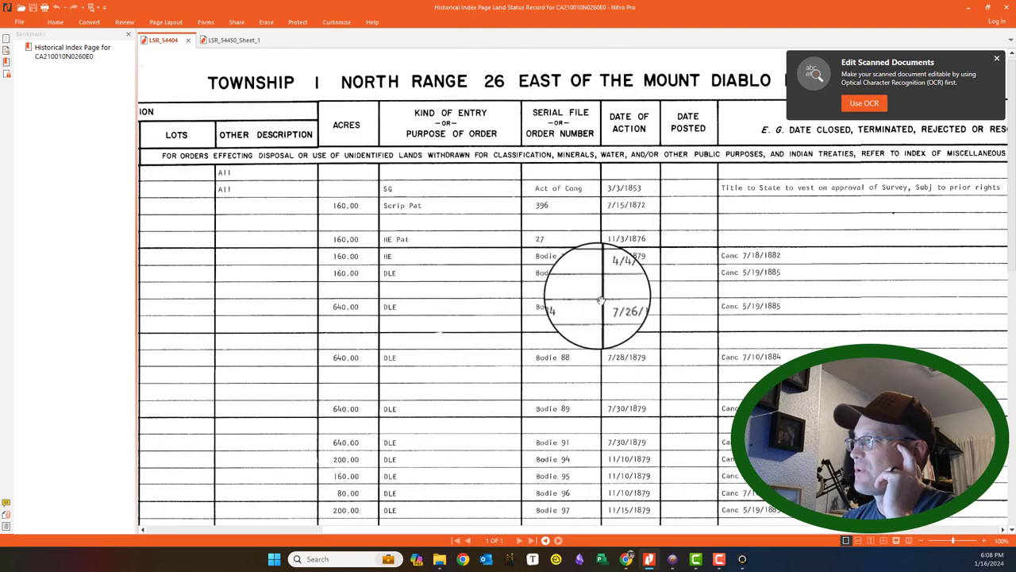
{"action": "left_click", "coordinate": [218, 39]}
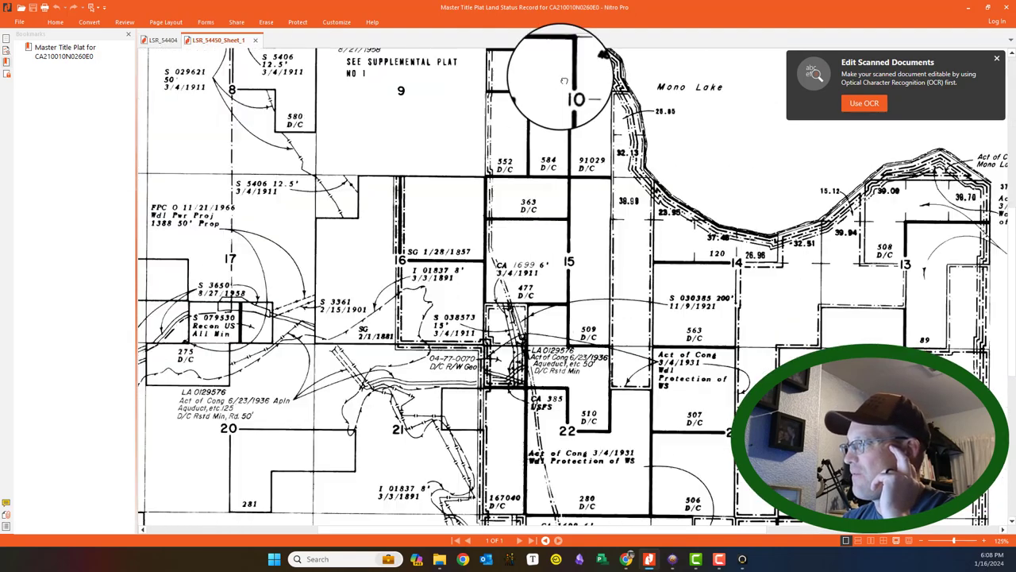
{"action": "scroll", "scroll_direction": "down", "scroll_amount": 3}
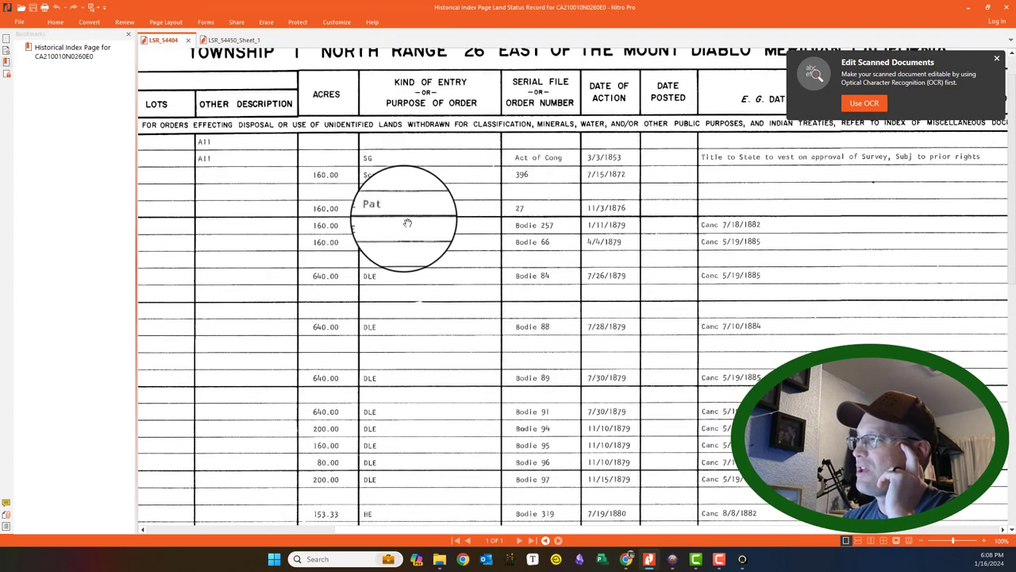
{"action": "scroll", "scroll_direction": "down", "scroll_amount": 3}
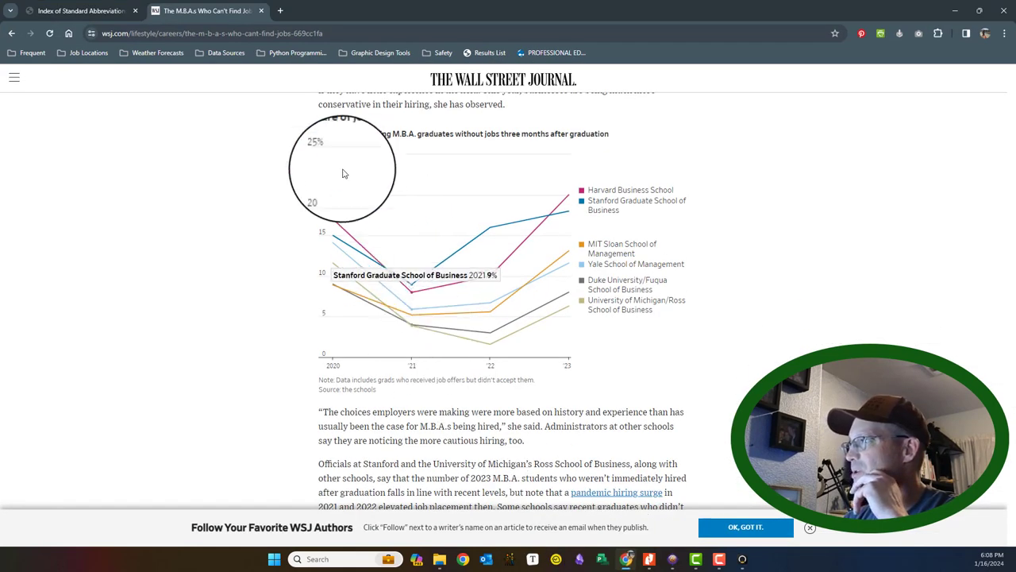
- Bring up the Index of Standard Abbreviations PDF and scroll to page 4 listing DLE
{"action": "left_click", "coordinate": [79, 10]}
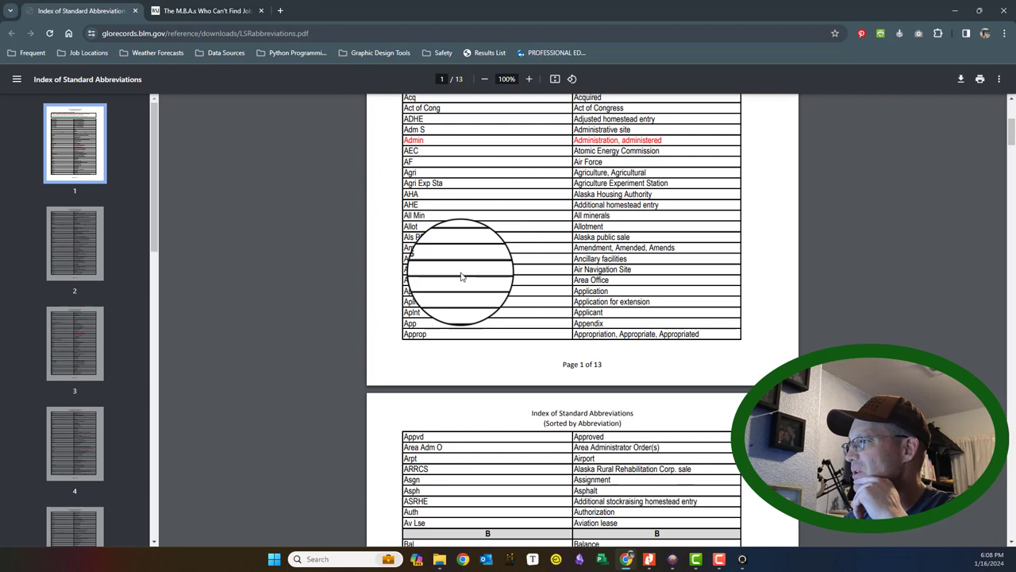
{"action": "scroll", "scroll_direction": "down", "scroll_amount": 3}
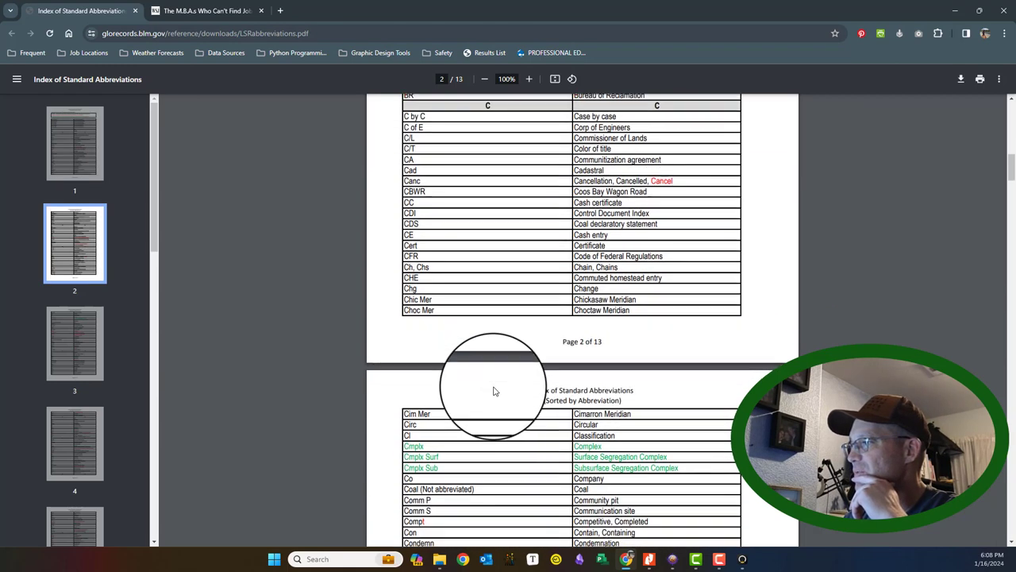
{"action": "scroll", "scroll_direction": "down", "scroll_amount": 3}
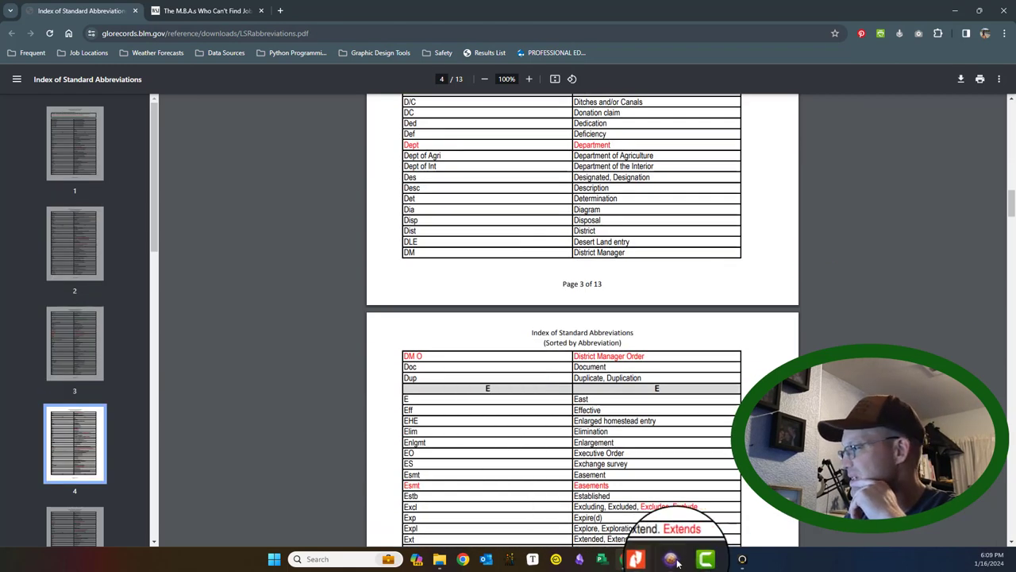
{"action": "left_click", "coordinate": [649, 558]}
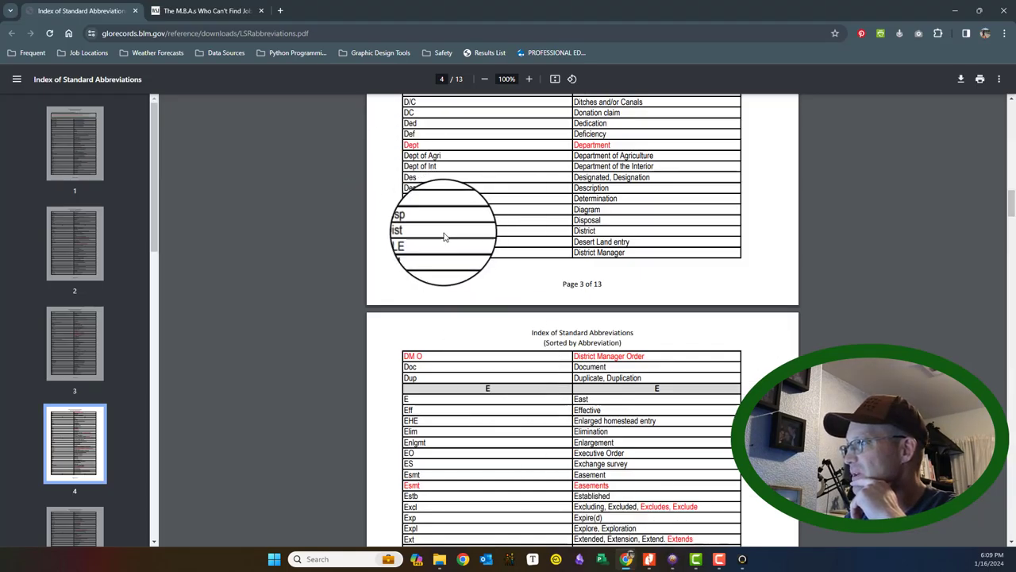
{"action": "mouse_move", "coordinate": [652, 246]}
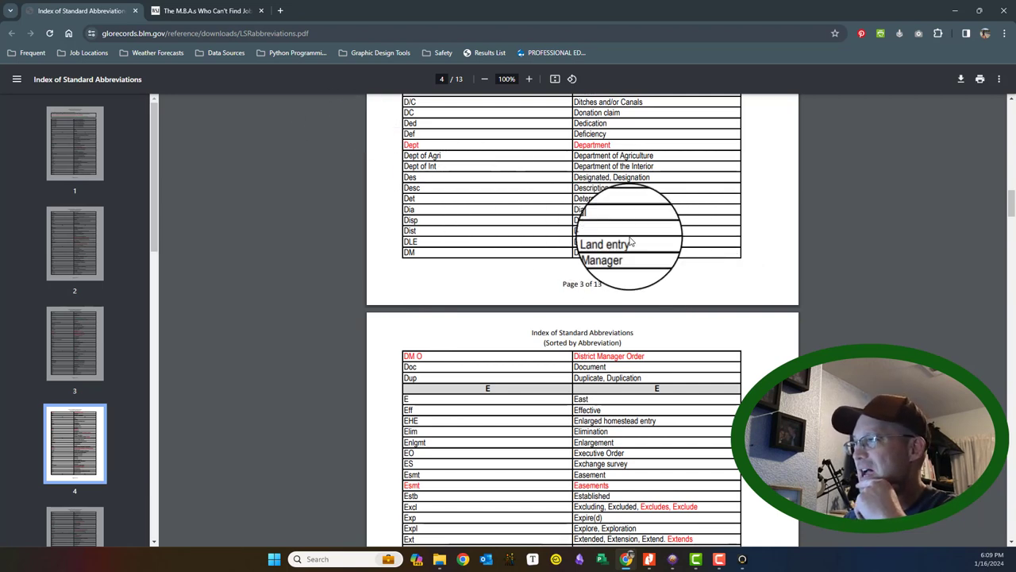
{"action": "mouse_move", "coordinate": [492, 397]}
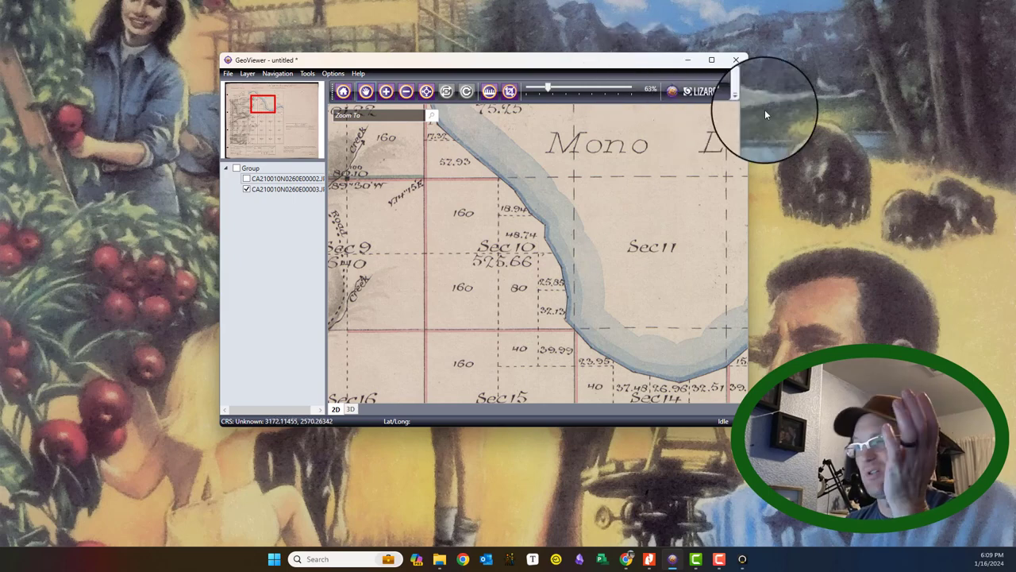
{"action": "mouse_move", "coordinate": [714, 58]}
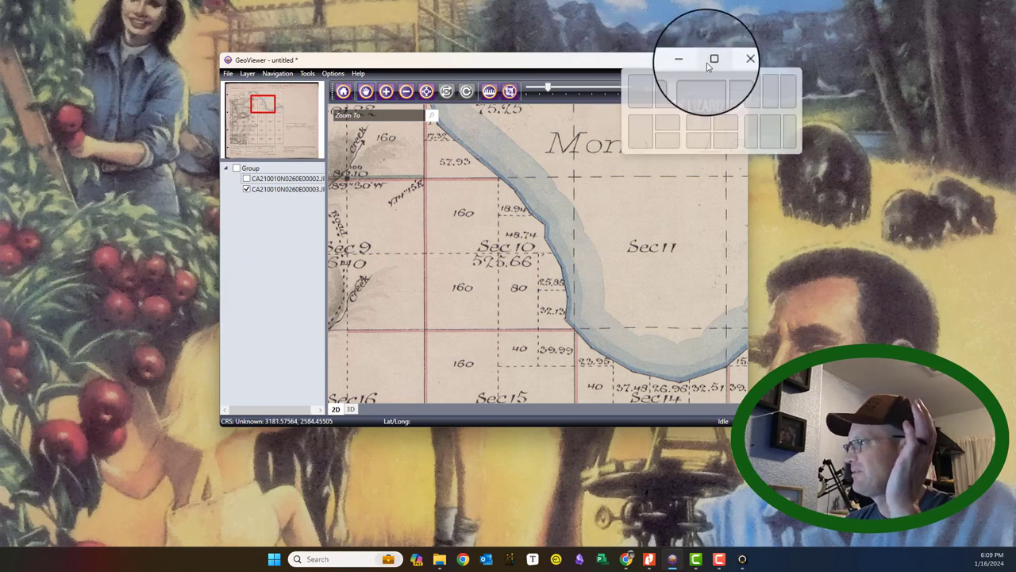
- Maximize the GeoViewer survey plat window, then return to the Nitro Pro land status record
{"action": "left_click", "coordinate": [713, 58]}
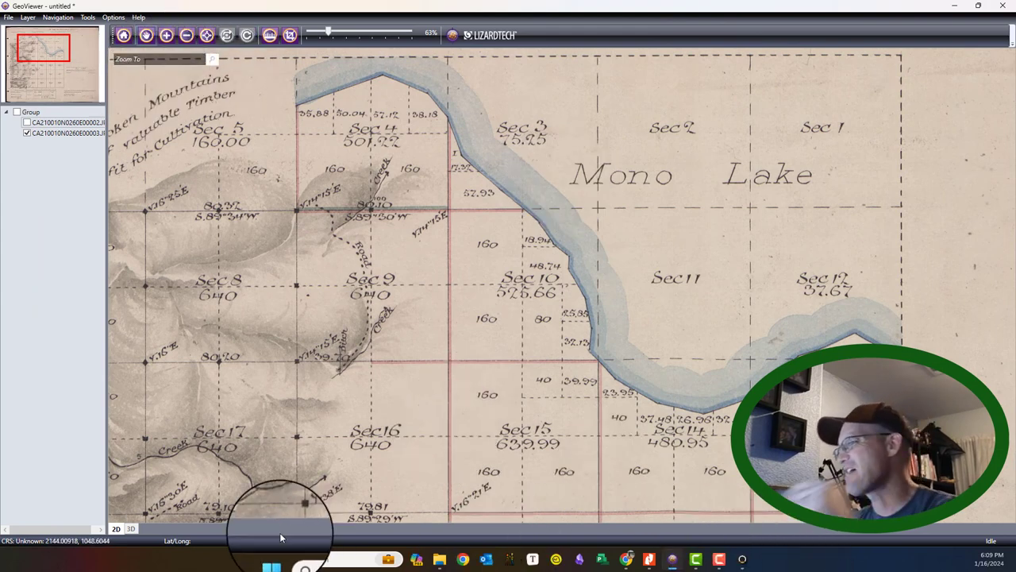
{"action": "left_click", "coordinate": [649, 558]}
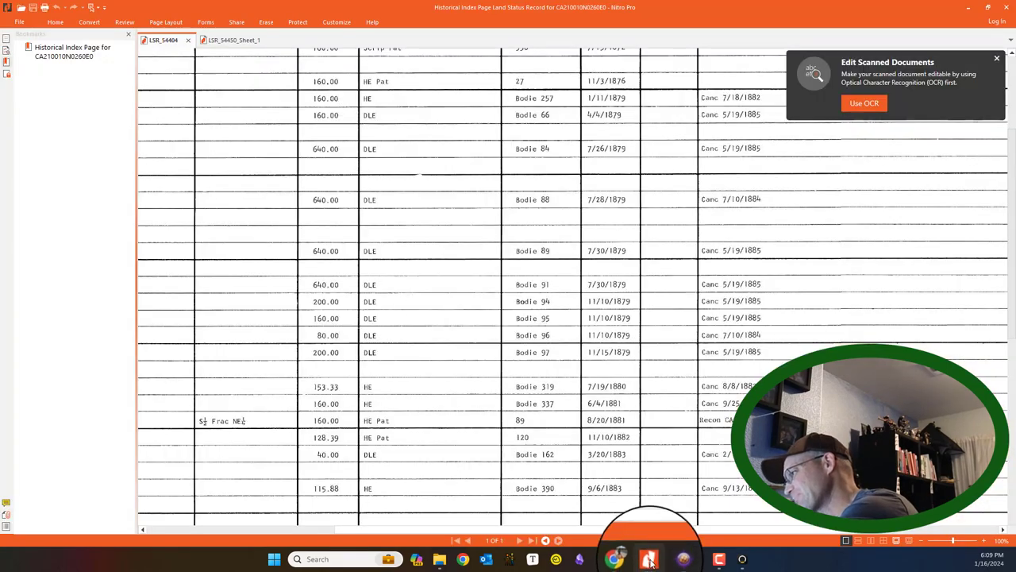
- Open the LSR_54450_Sheet_1 plat and pan across western Sections 30 through 6
{"action": "left_click", "coordinate": [221, 40]}
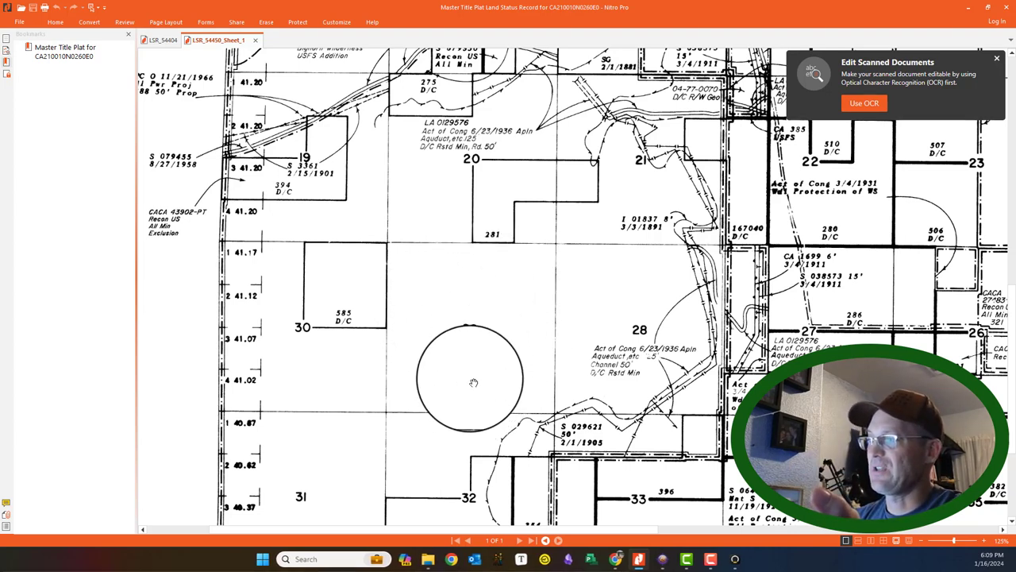
{"action": "left_click_drag", "start_coordinate": [472, 381], "coordinate": [337, 371]}
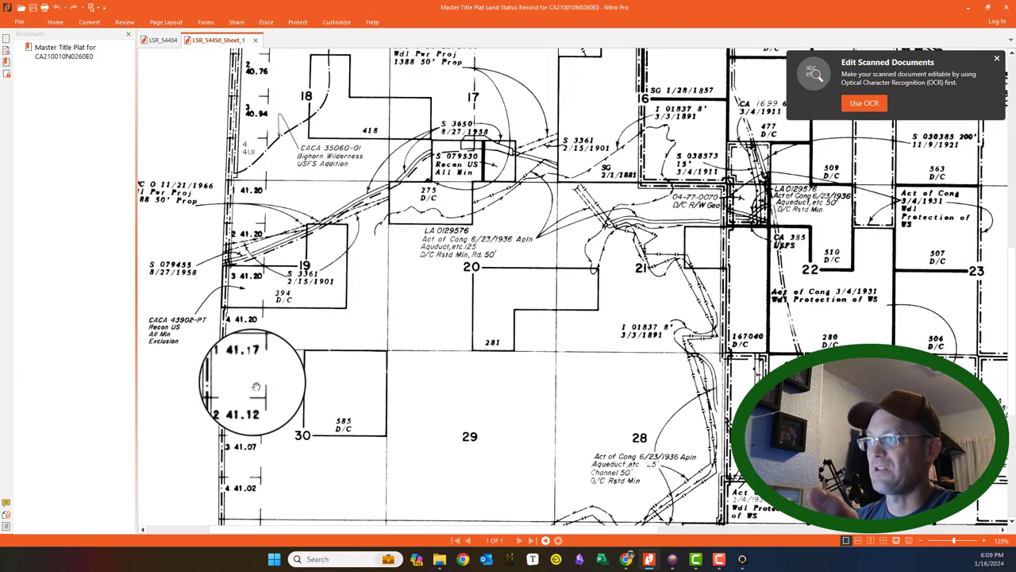
{"action": "scroll", "scroll_direction": "down", "scroll_amount": 3}
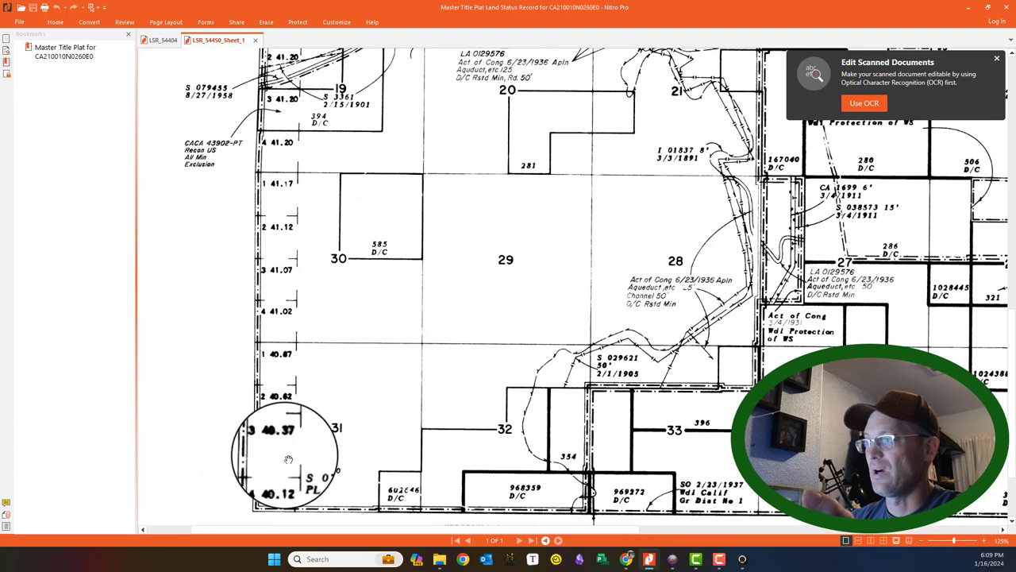
{"action": "scroll", "scroll_direction": "up", "scroll_amount": 3}
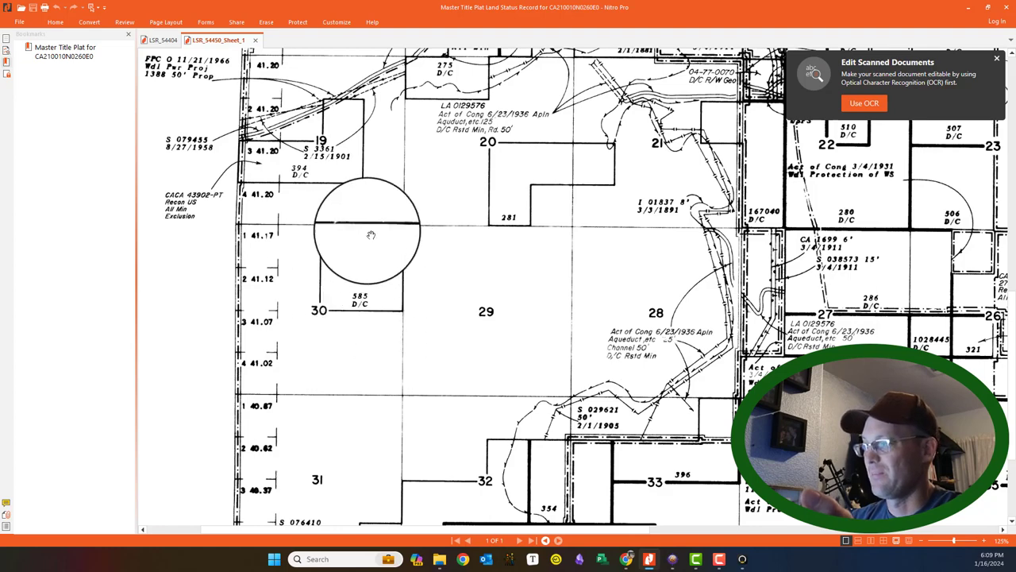
{"action": "scroll", "scroll_direction": "down", "scroll_amount": 3}
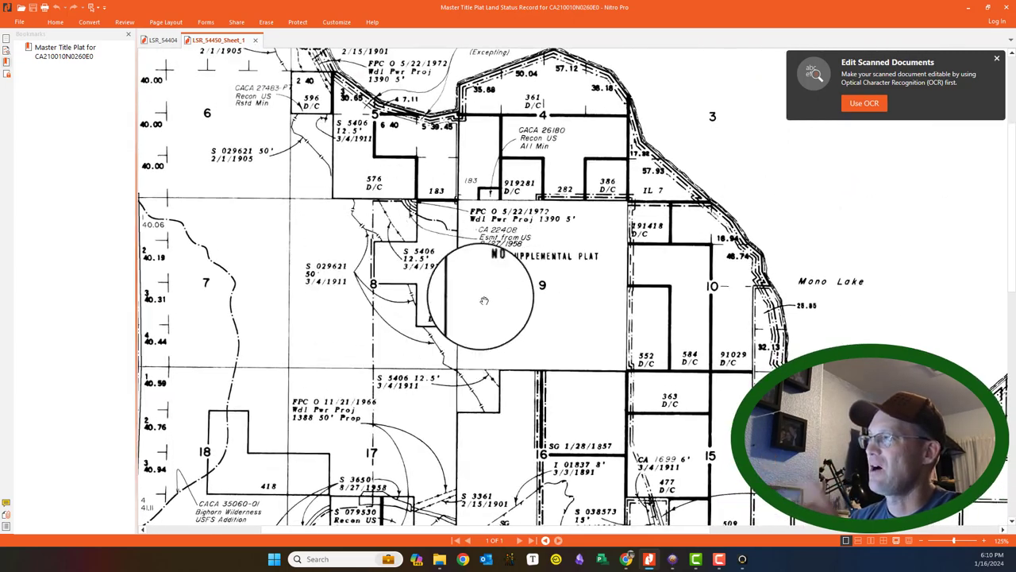
- Scroll through eastern Sections 22–27 until the entire R26E master title plat sheet shows
{"action": "scroll", "scroll_direction": "down", "scroll_amount": 3}
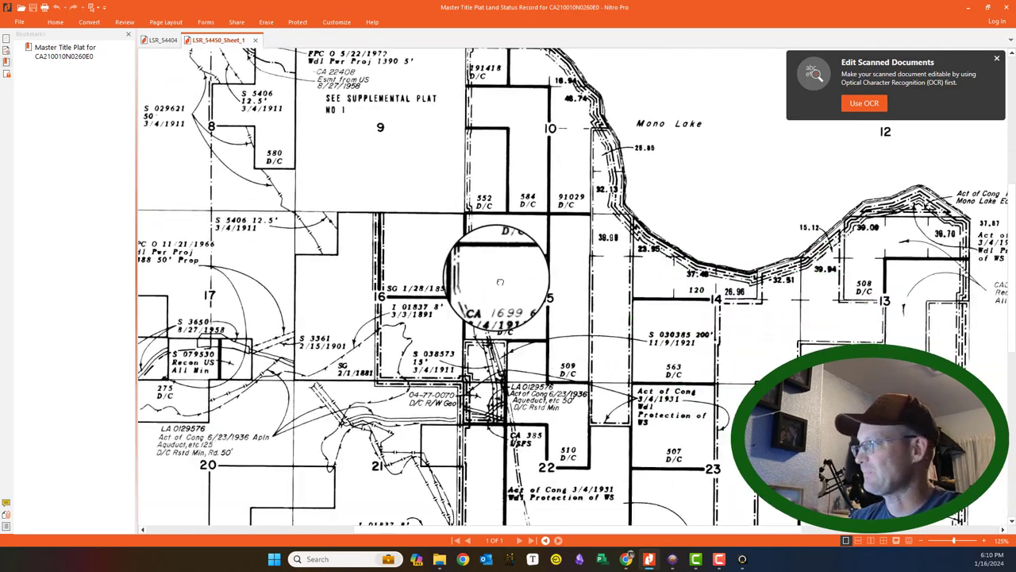
{"action": "scroll", "scroll_direction": "down", "scroll_amount": 3}
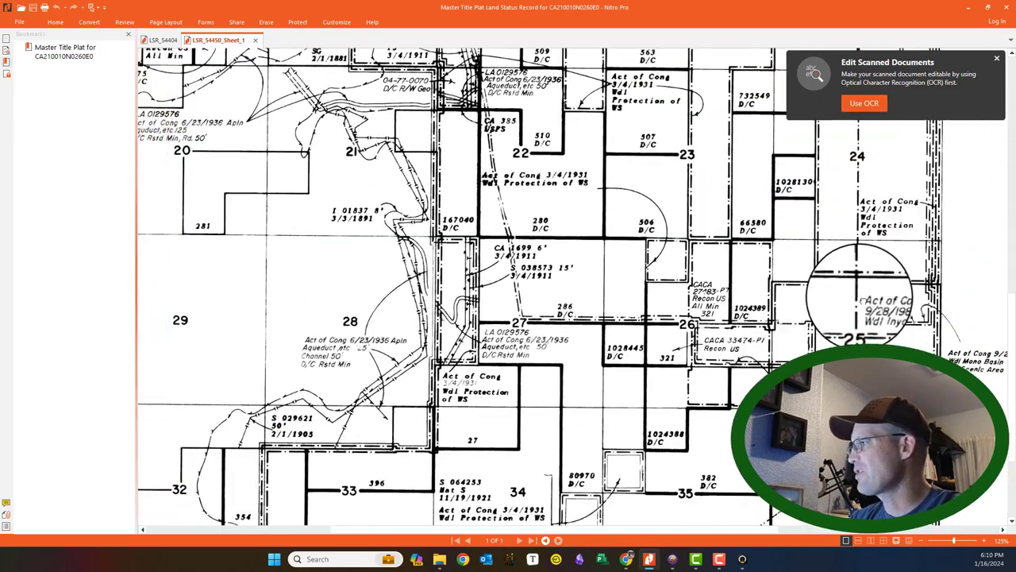
{"action": "scroll", "scroll_direction": "down", "scroll_amount": 3}
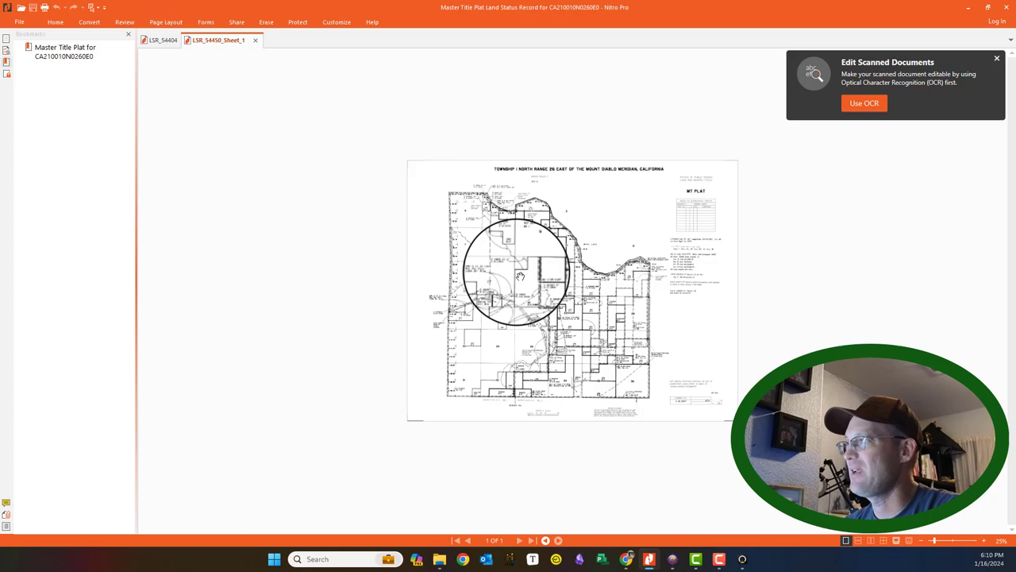
{"action": "left_click", "coordinate": [161, 40]}
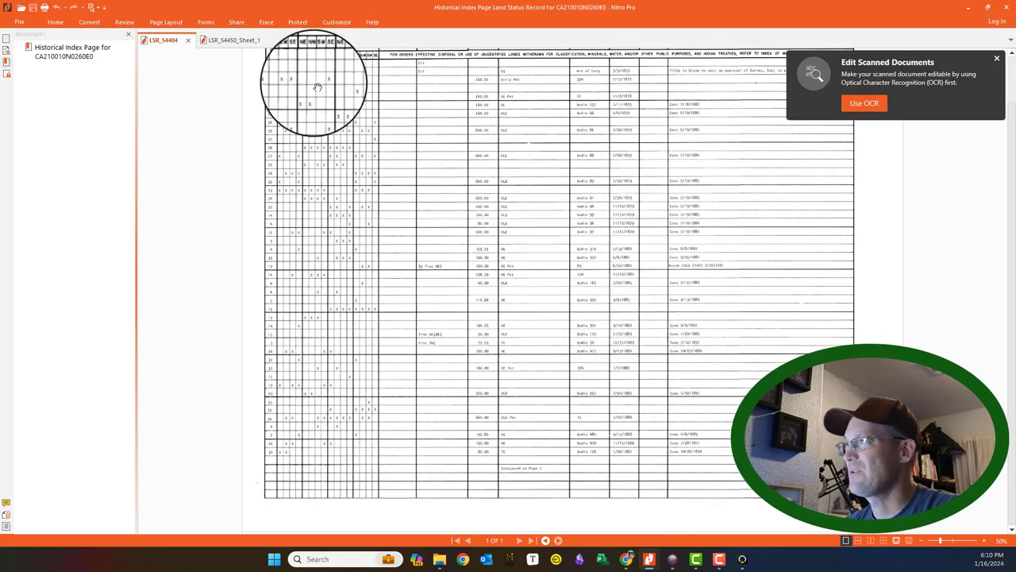
{"action": "left_click", "coordinate": [222, 39]}
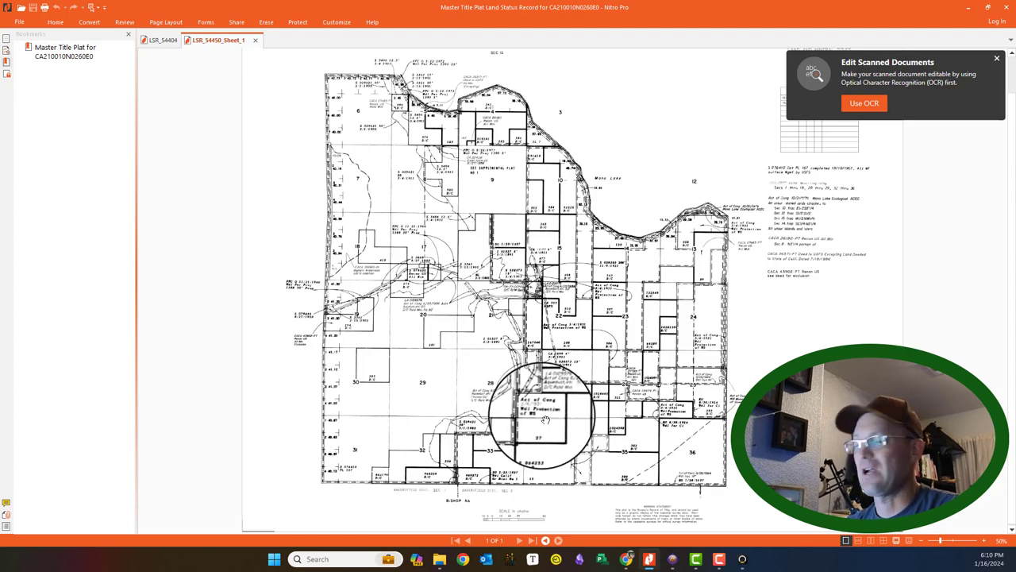
{"action": "mouse_move", "coordinate": [258, 230]}
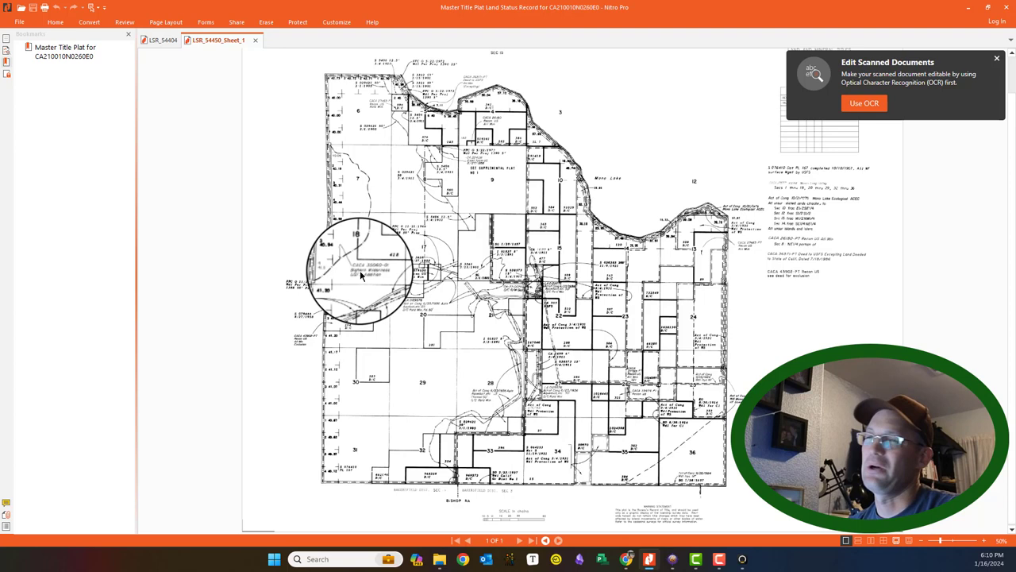
{"action": "mouse_move", "coordinate": [358, 209]}
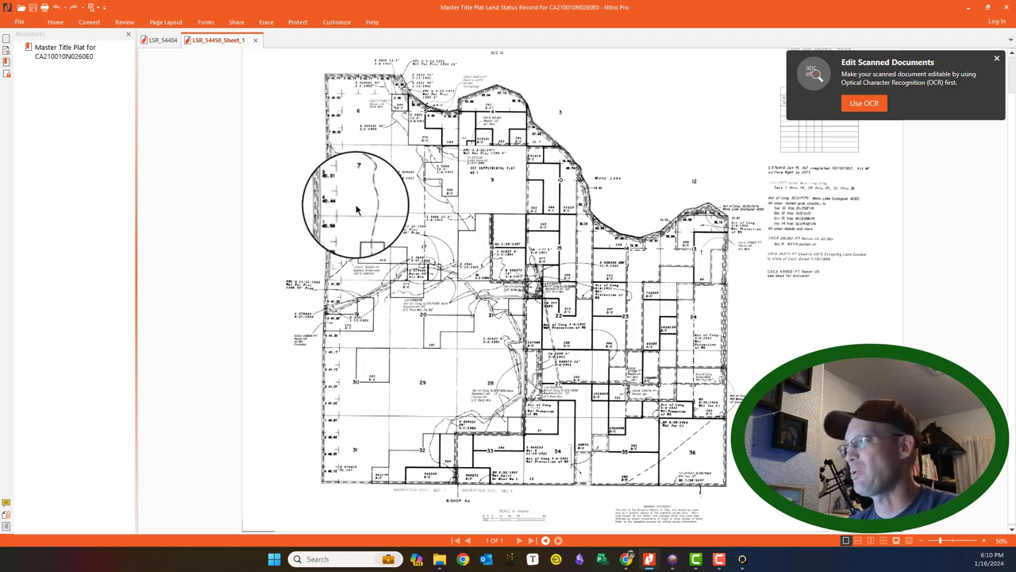